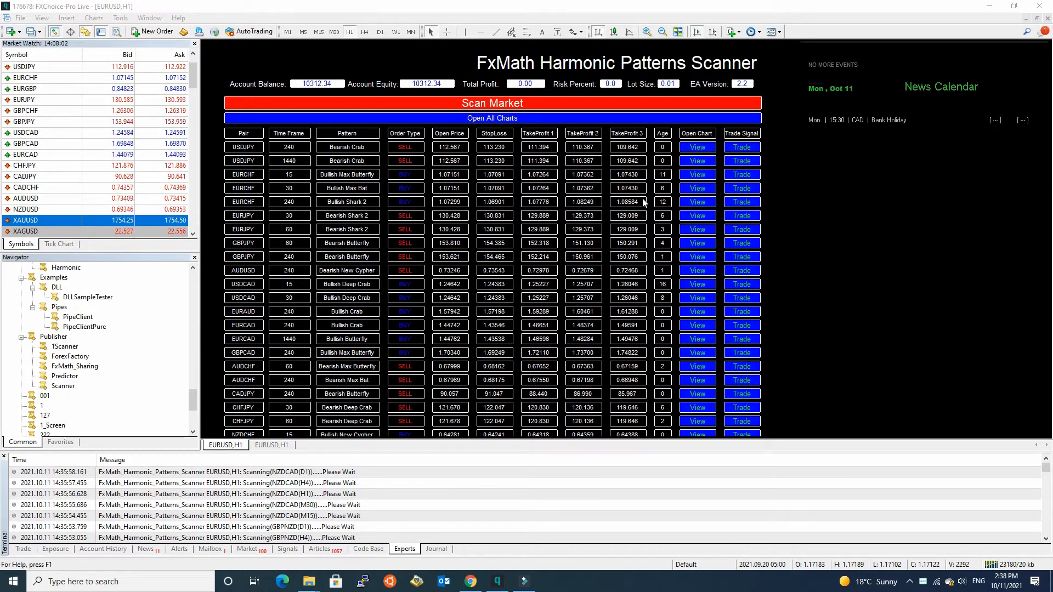
mouse_move(693, 232)
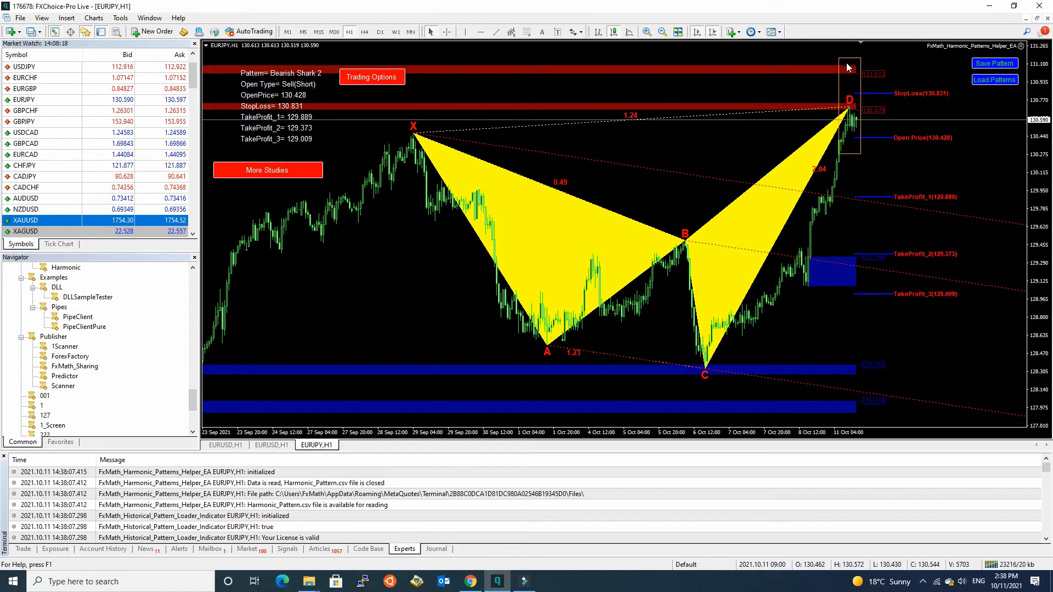
mouse_move(838, 153)
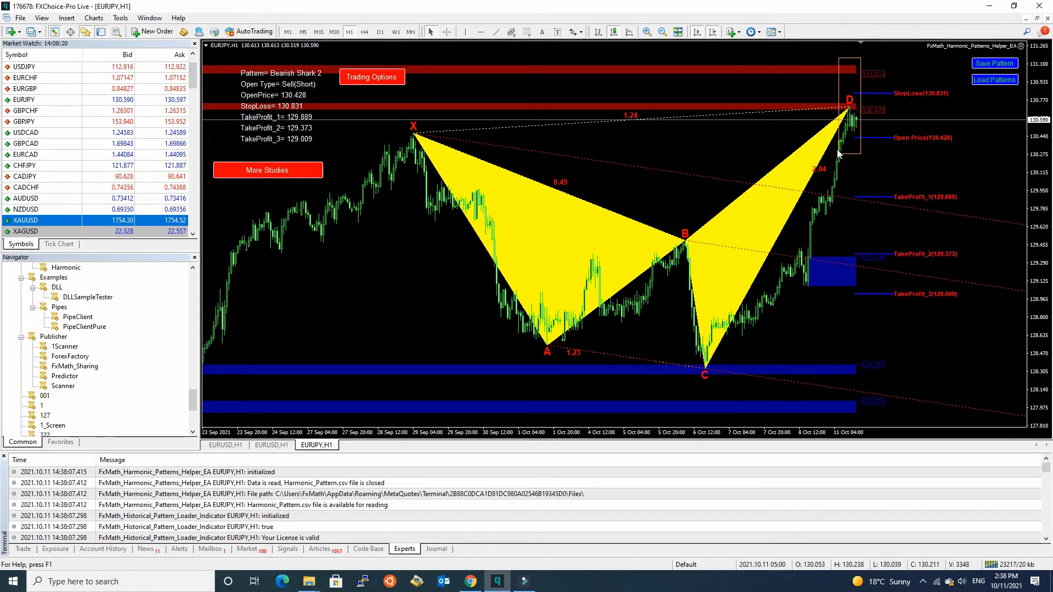
mouse_move(478, 192)
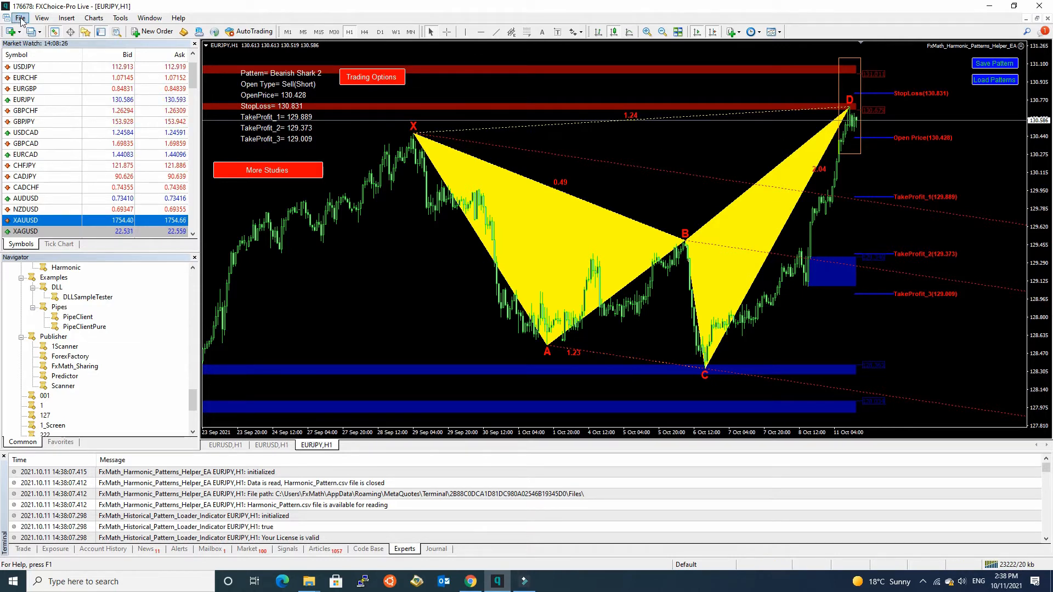
From File > Open Data Folder, reach MQL4\Files and pick out Harmonic_Pattern.csv.
click(21, 18)
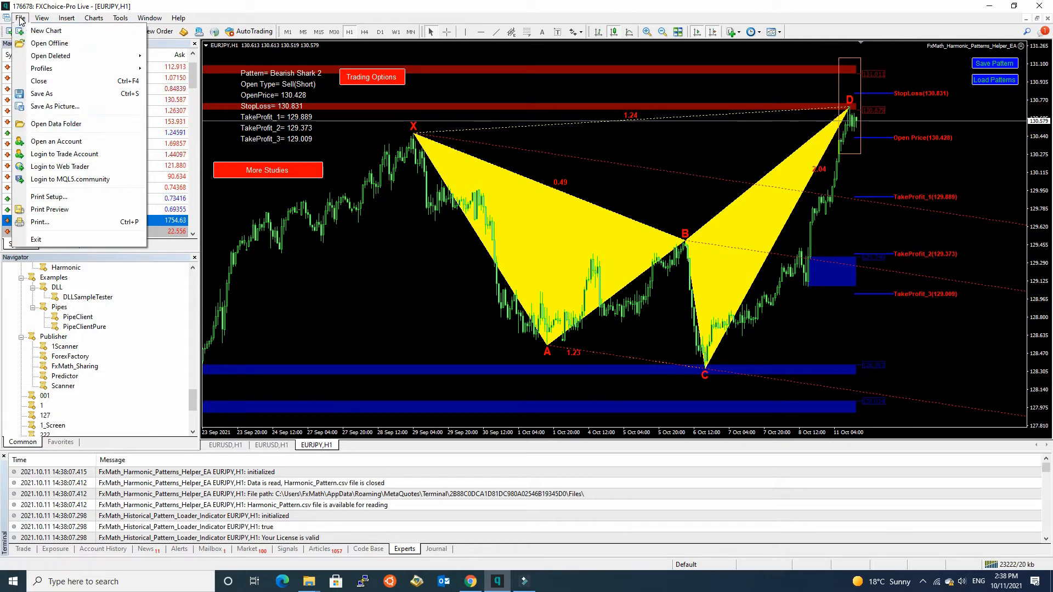
mouse_move(55, 123)
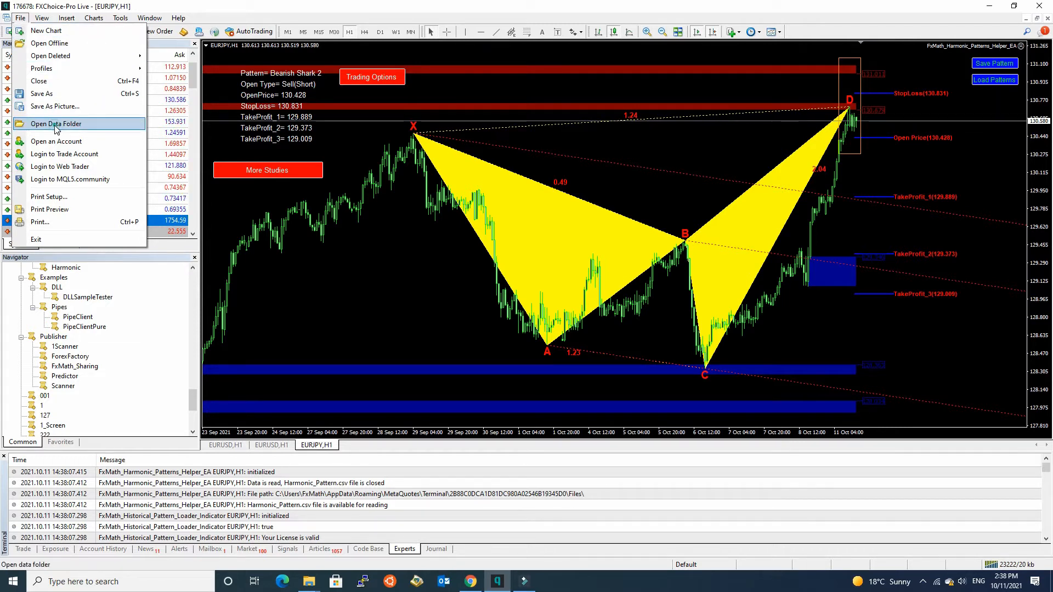
click(55, 122)
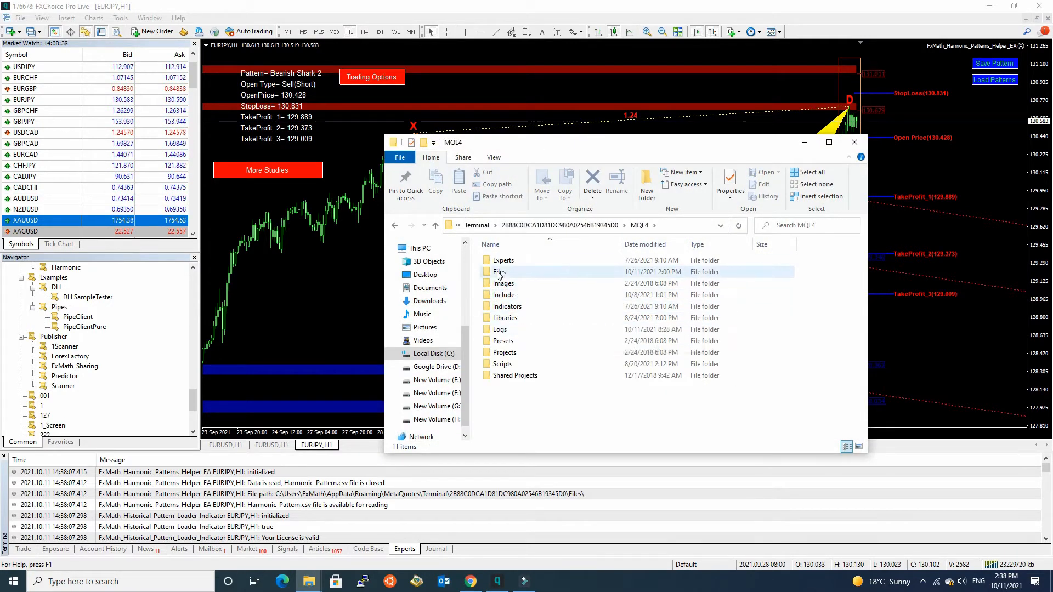
double_click(498, 272)
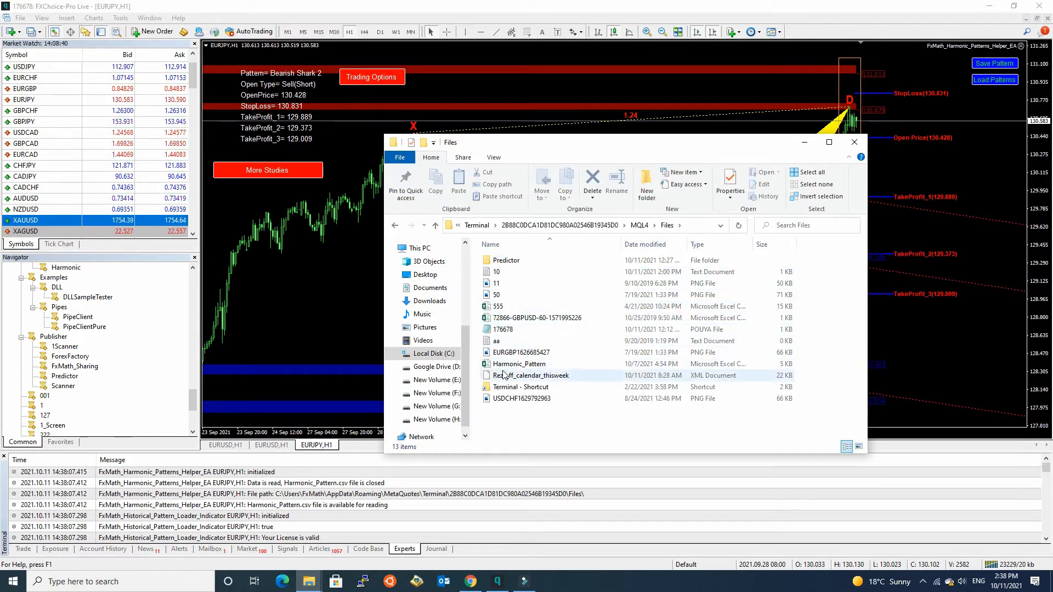
mouse_move(520, 363)
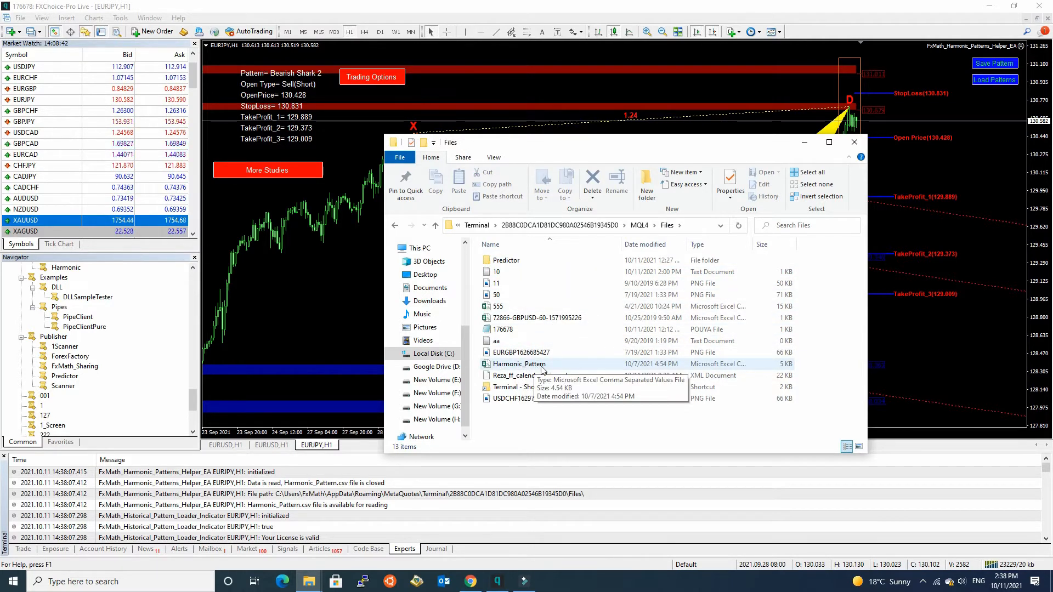
click(519, 363)
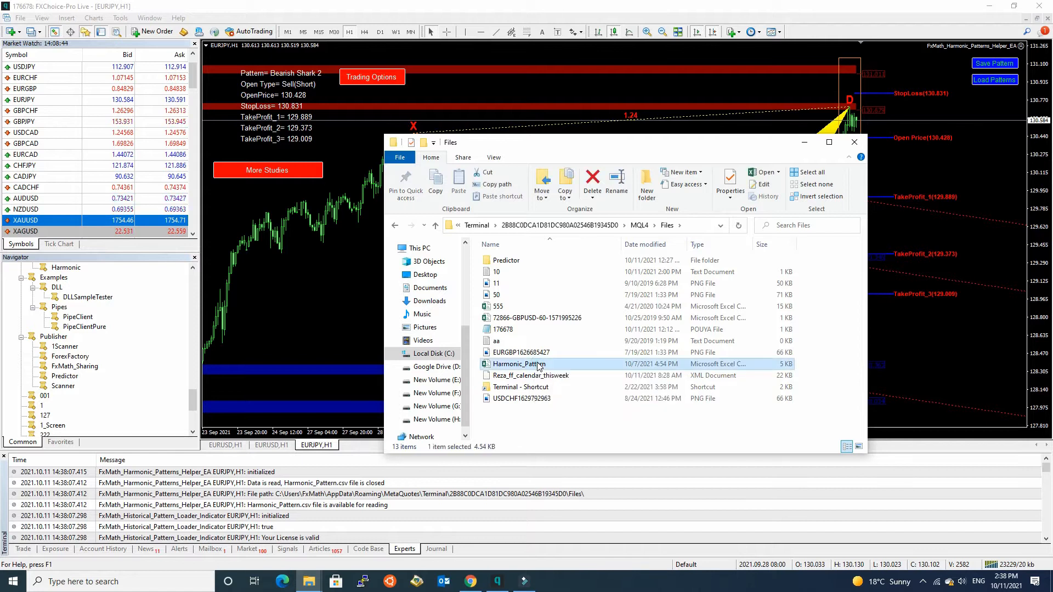
double_click(518, 363)
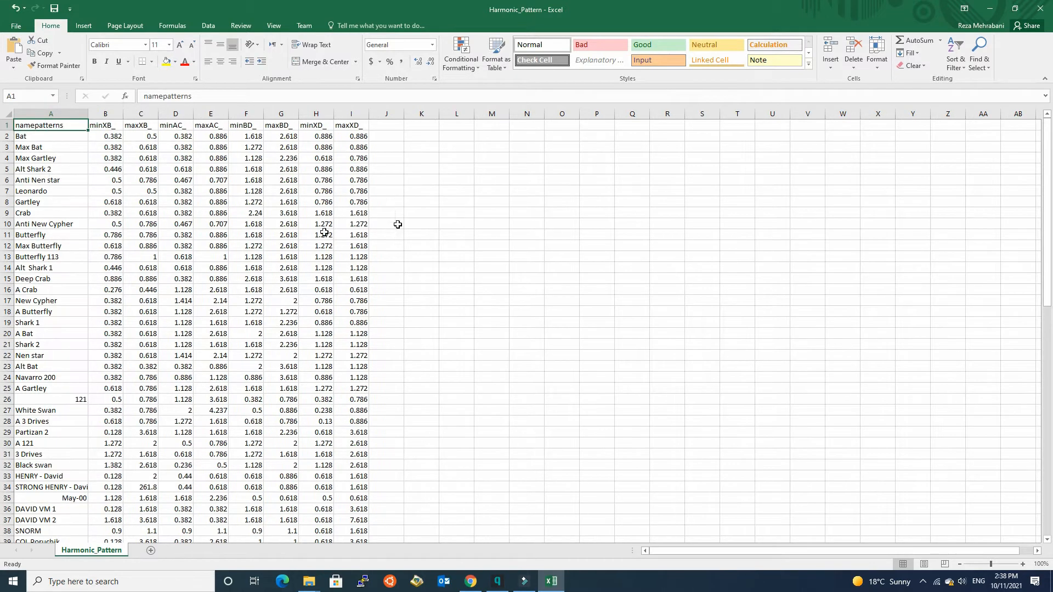
mouse_move(113, 168)
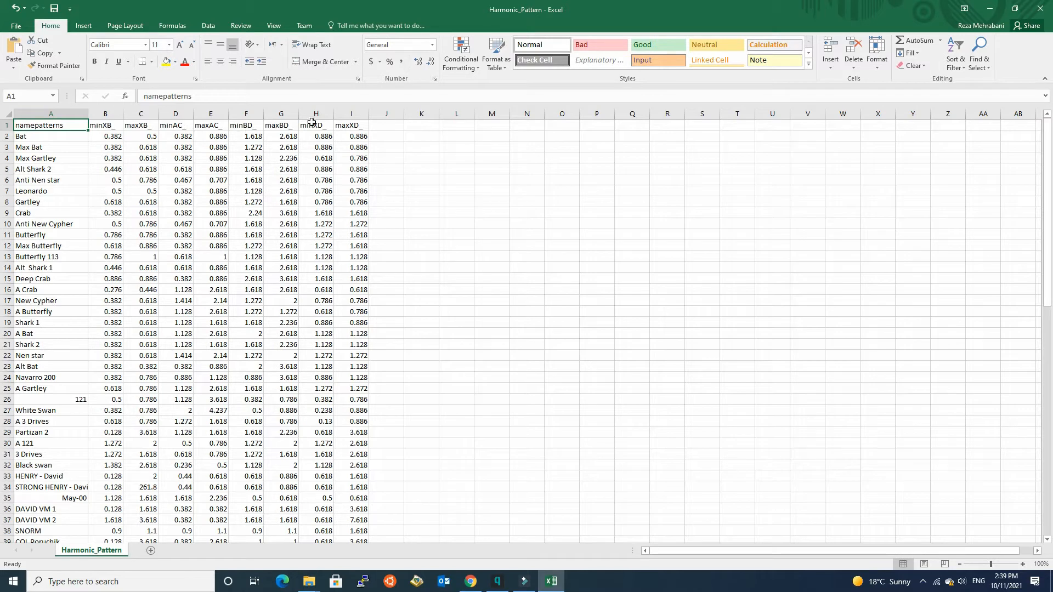
mouse_move(328, 145)
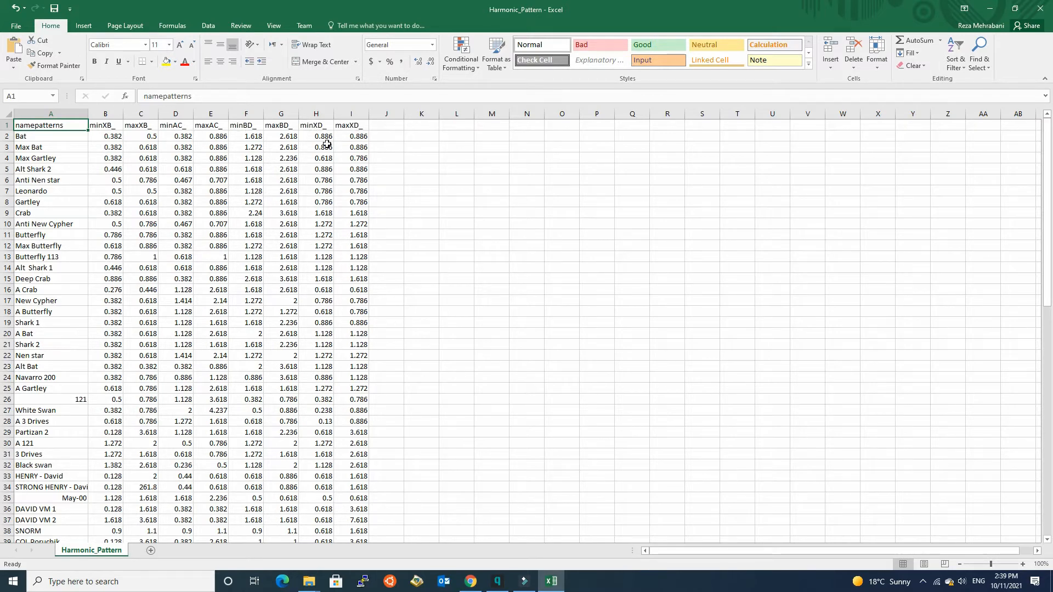
mouse_move(310, 158)
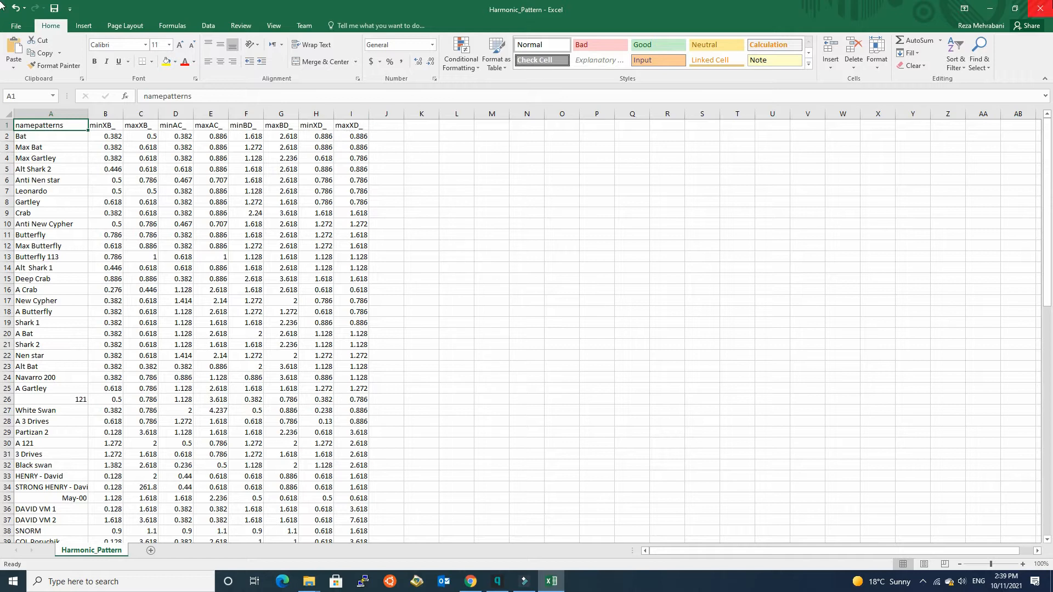
mouse_move(1040, 7)
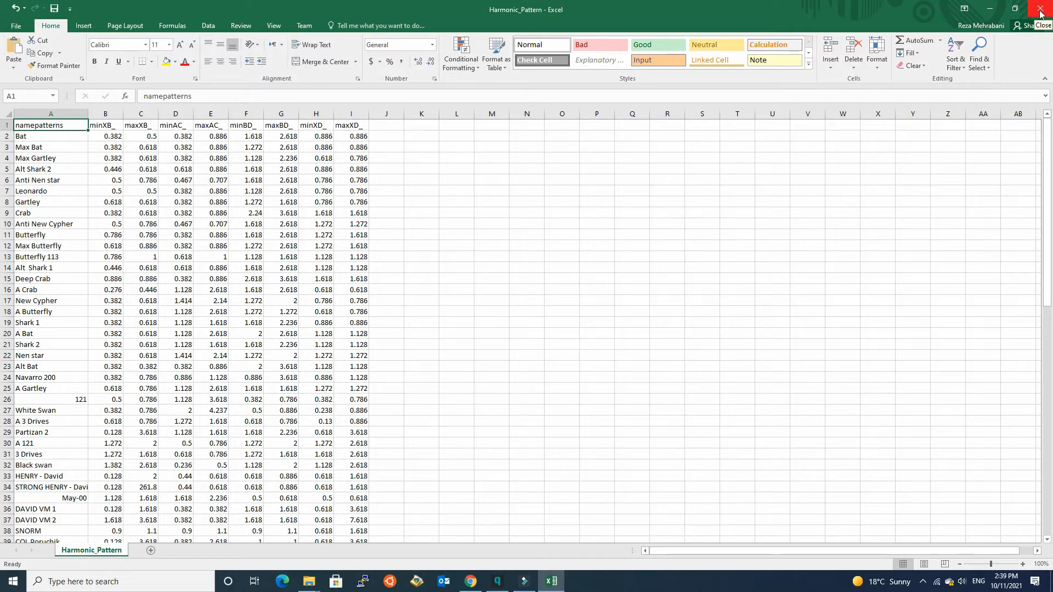
click(1038, 9)
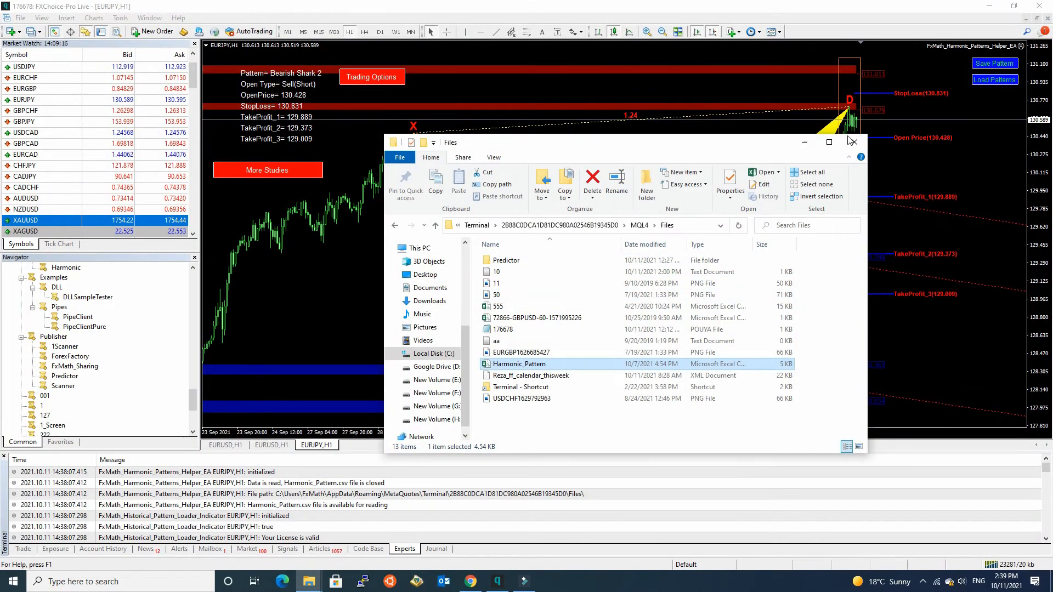
Close the File Explorer window, returning to the EURJPY H1 Bearish Shark 2 chart.
click(850, 142)
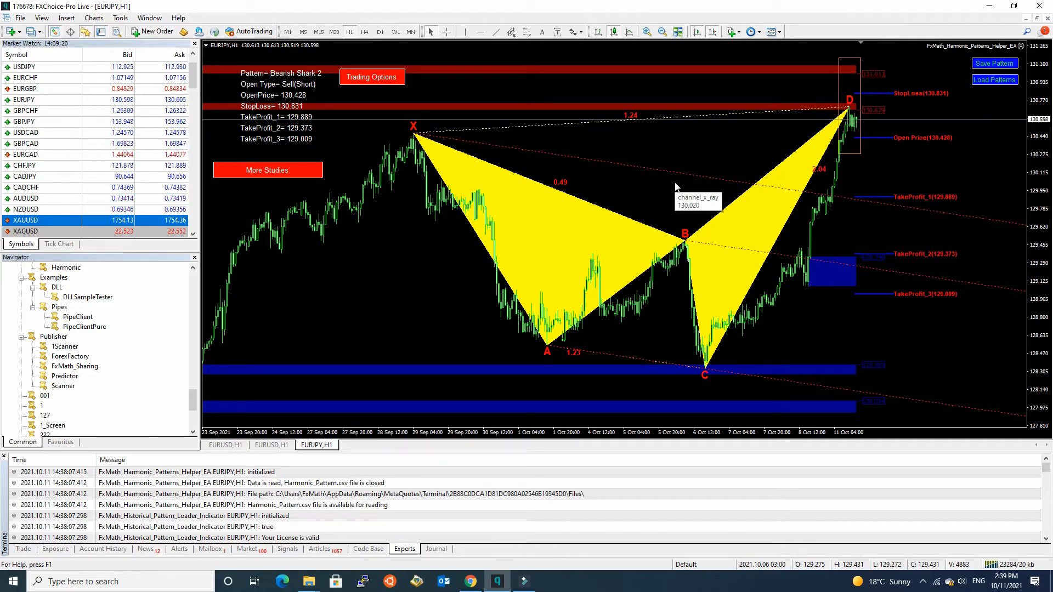
mouse_move(739, 152)
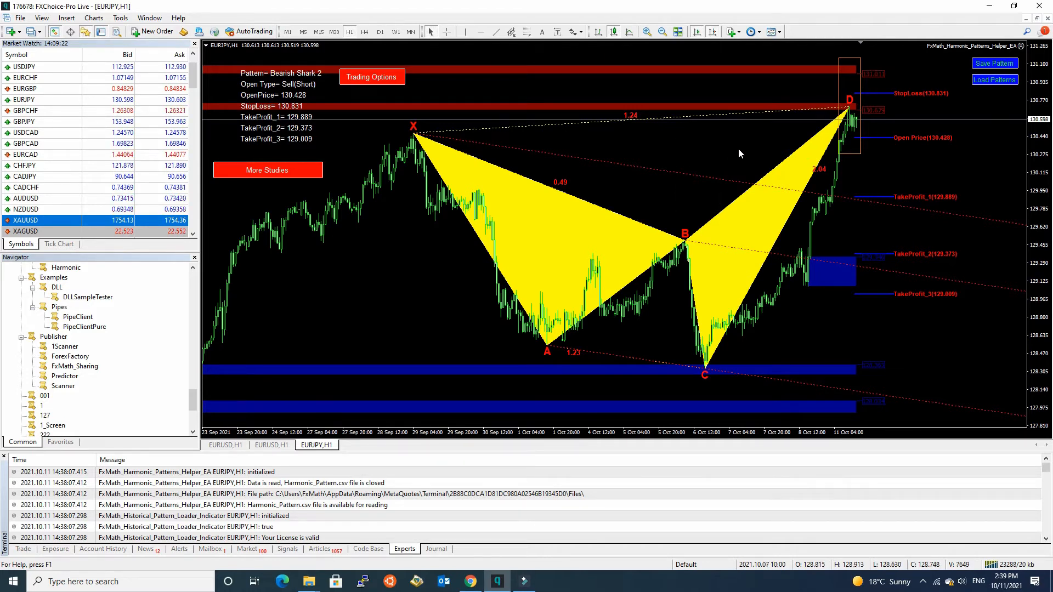
mouse_move(640, 165)
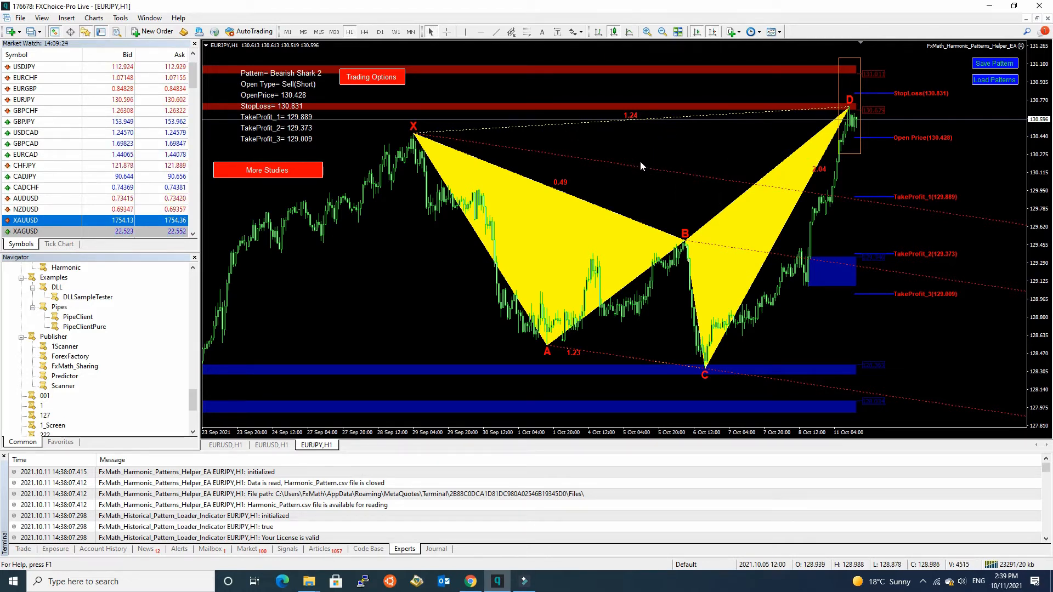
mouse_move(656, 181)
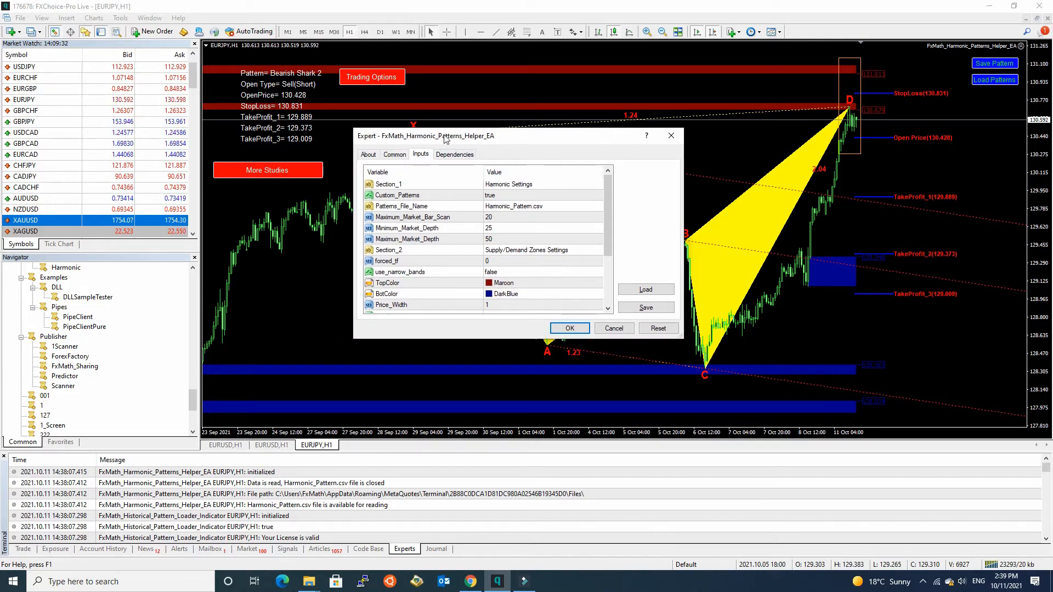
mouse_move(506, 140)
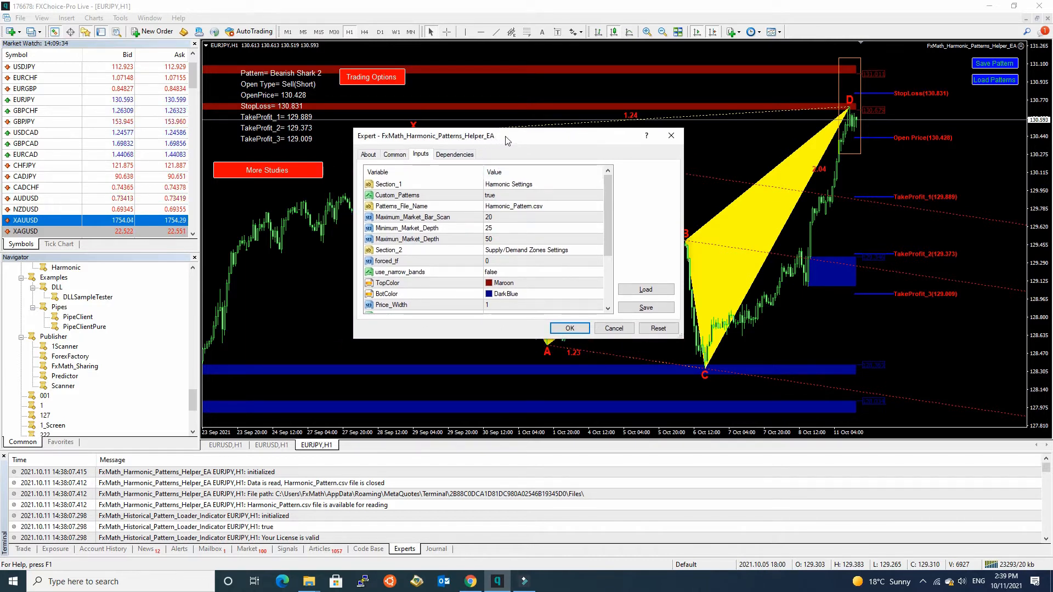
Set the Helper EA's PRZ_Enable input to false and apply, leaving plain EURJPY candles.
scroll(down, 3)
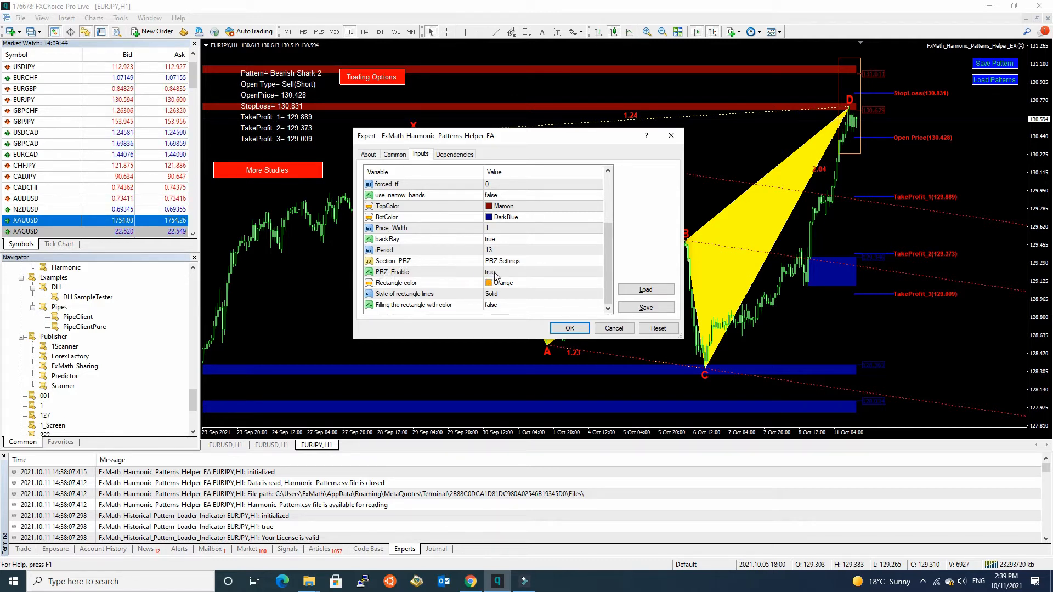
mouse_move(502, 274)
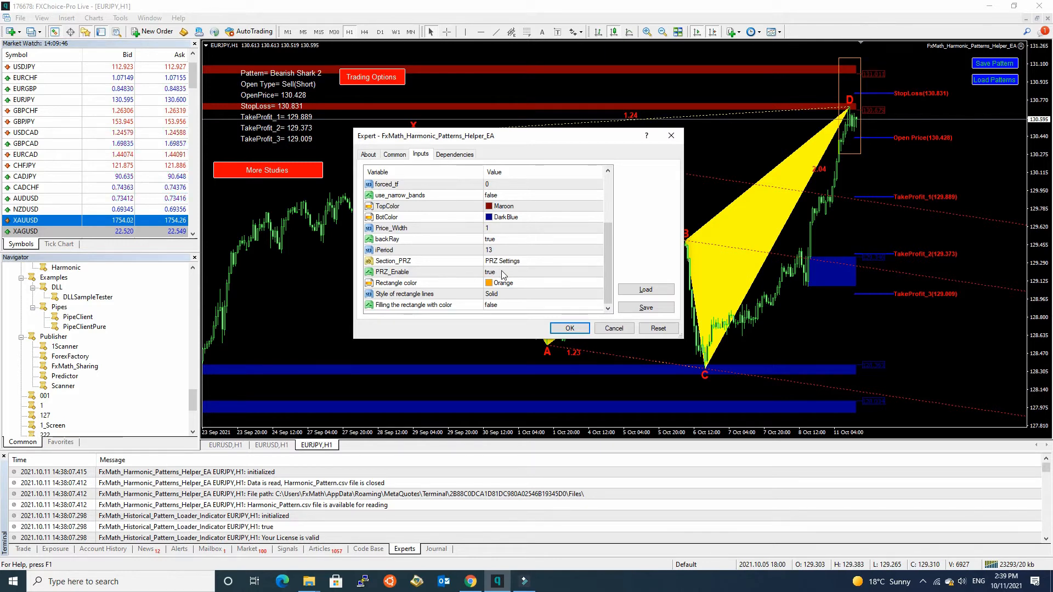
click(544, 272)
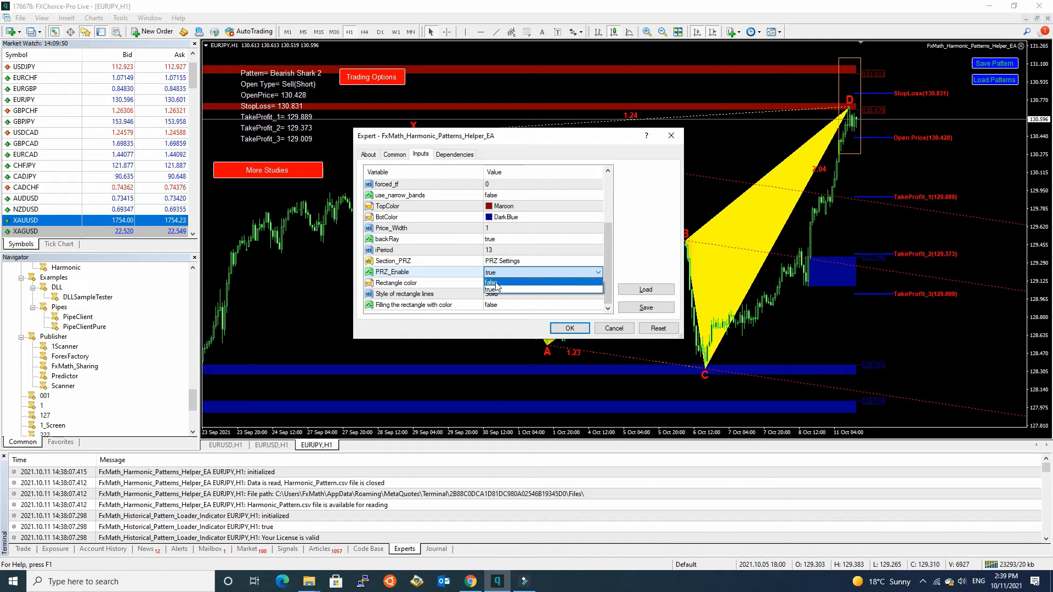
click(491, 283)
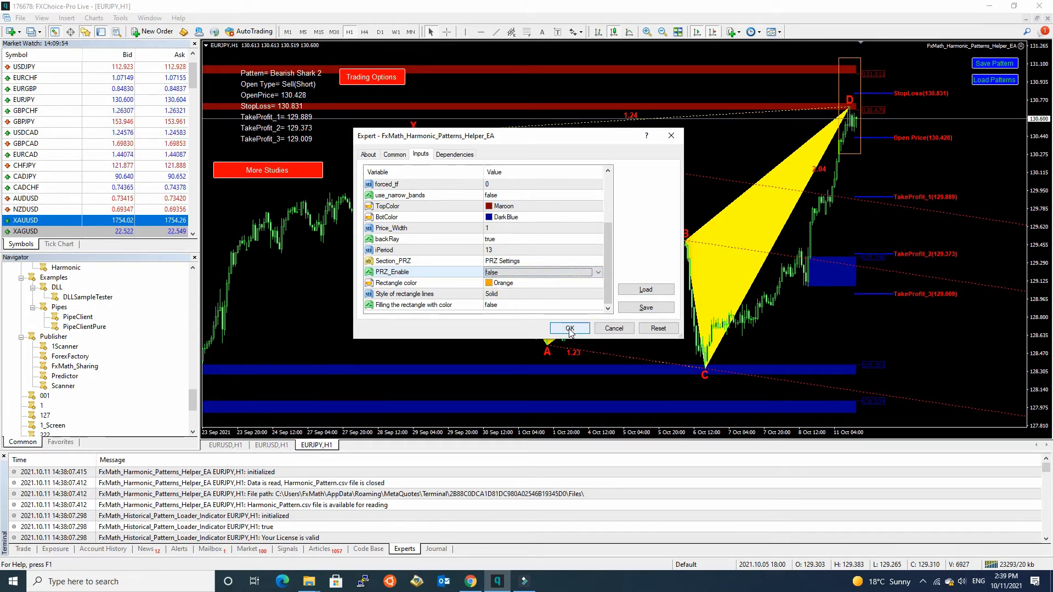
click(569, 328)
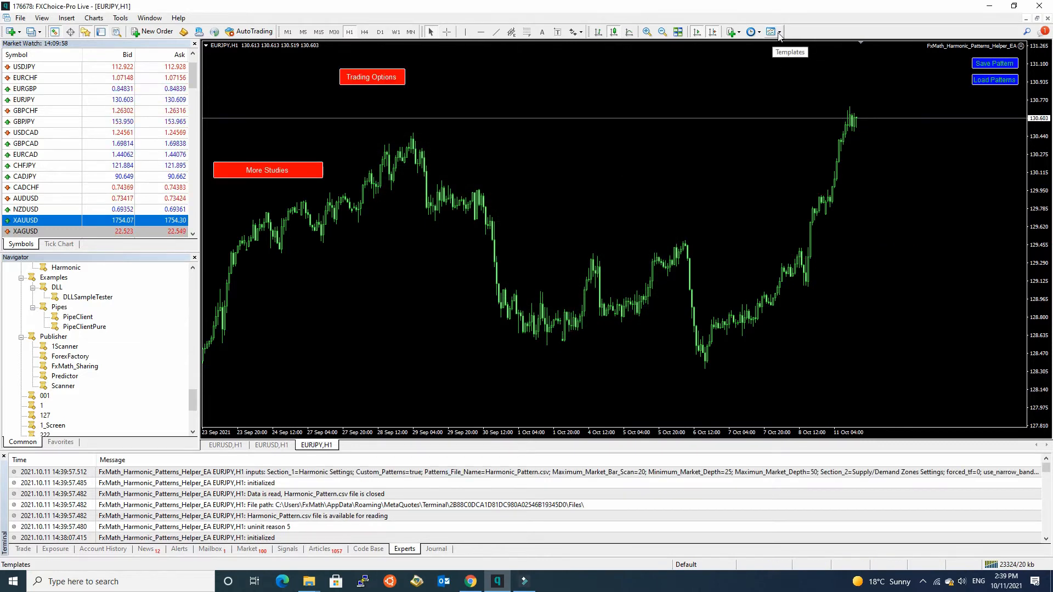
Apply the Harmonic_Scanner template from the Templates list, restoring the Bearish Shark 2 drawing.
click(771, 31)
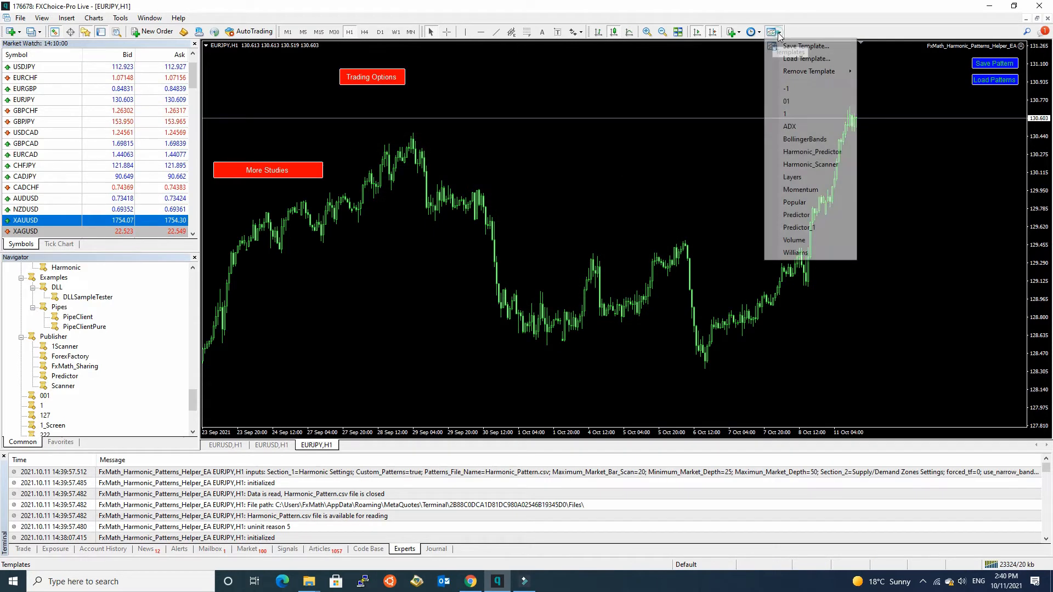
mouse_move(811, 165)
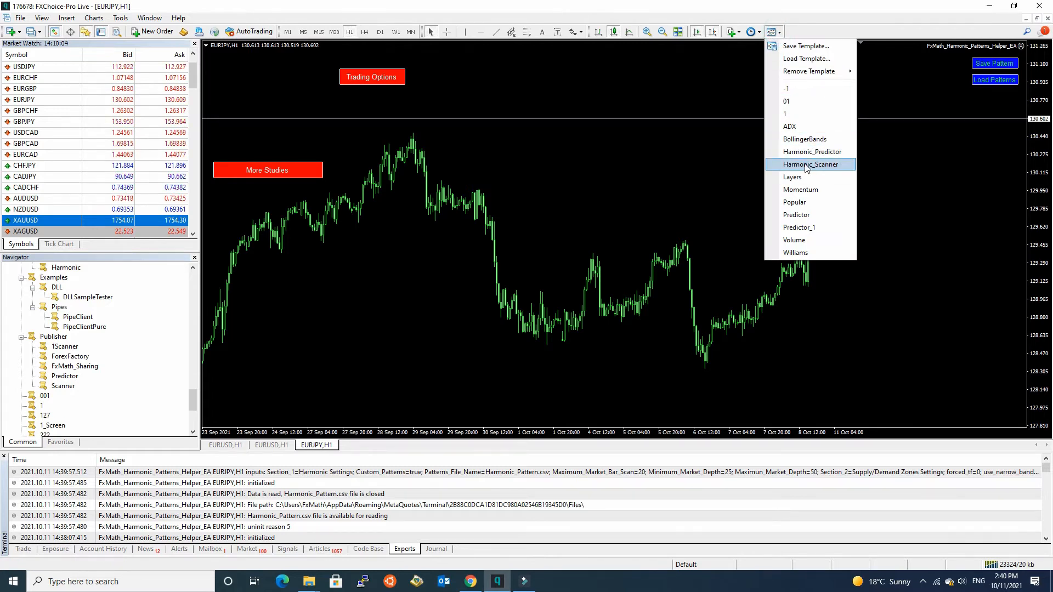
click(809, 164)
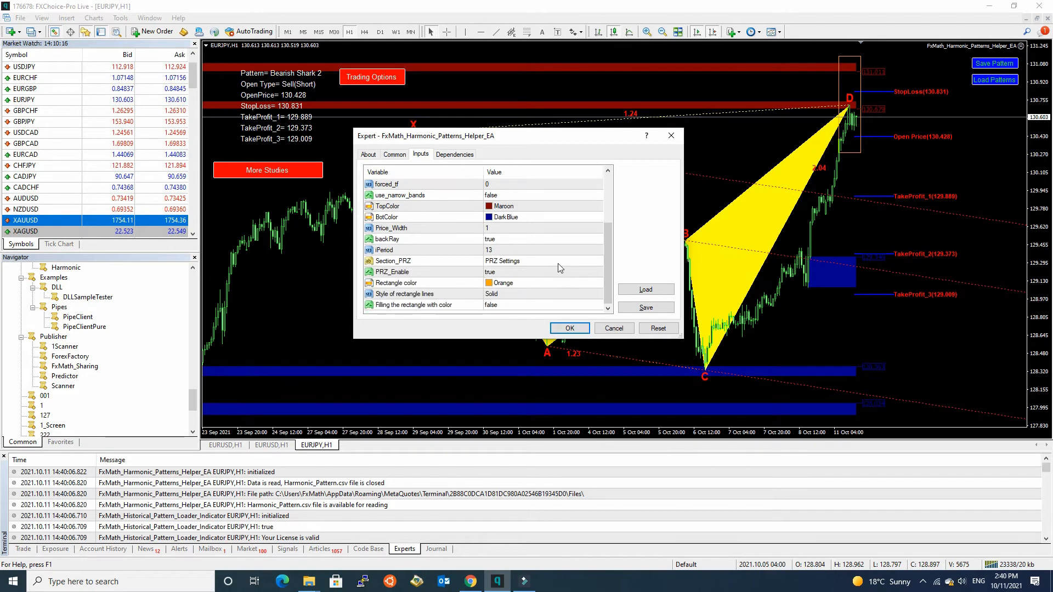
Set PRZ_Enable back to false and apply the EA inputs.
click(540, 272)
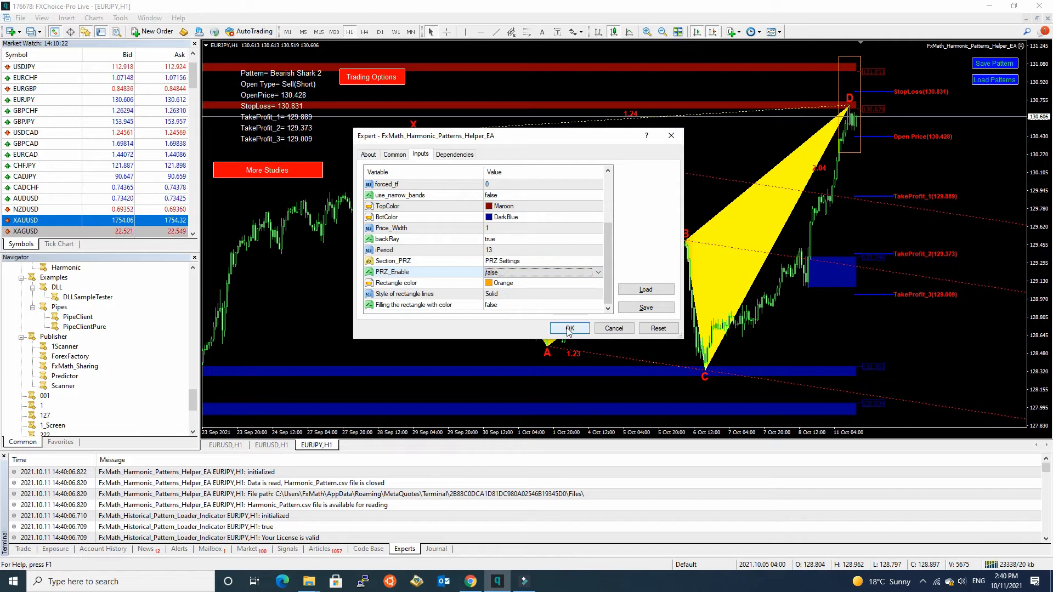
click(569, 329)
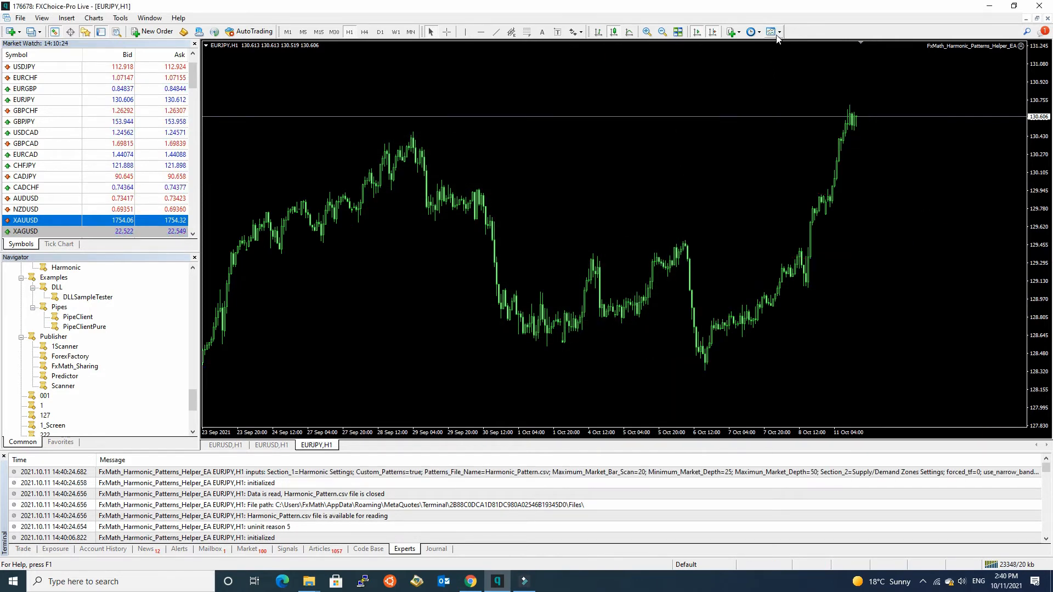
Save the plain-candle EURJPY chart over the existing Harmonic_Scanner template.
click(770, 30)
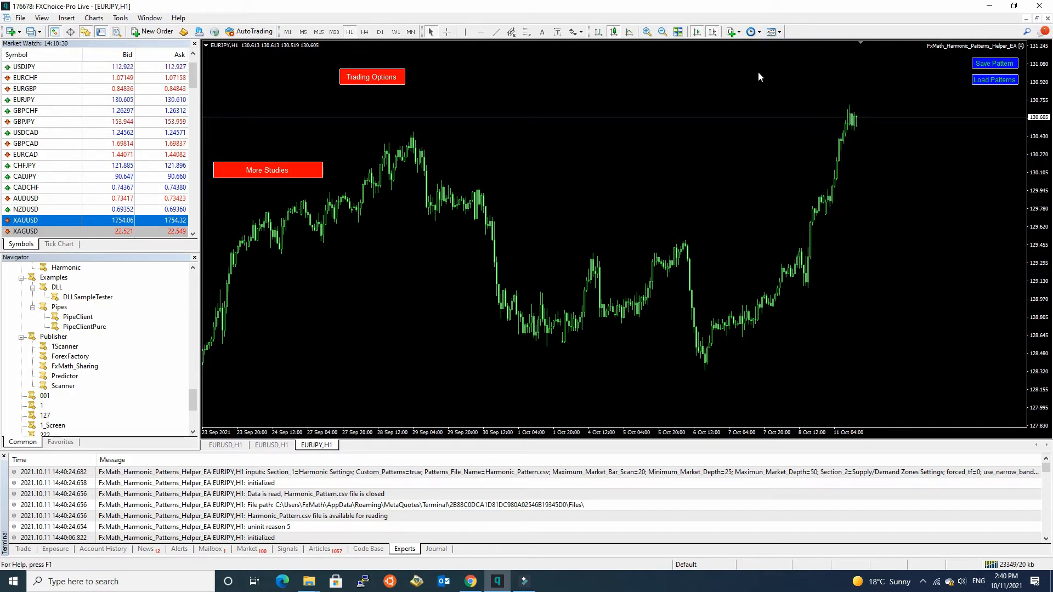
click(993, 63)
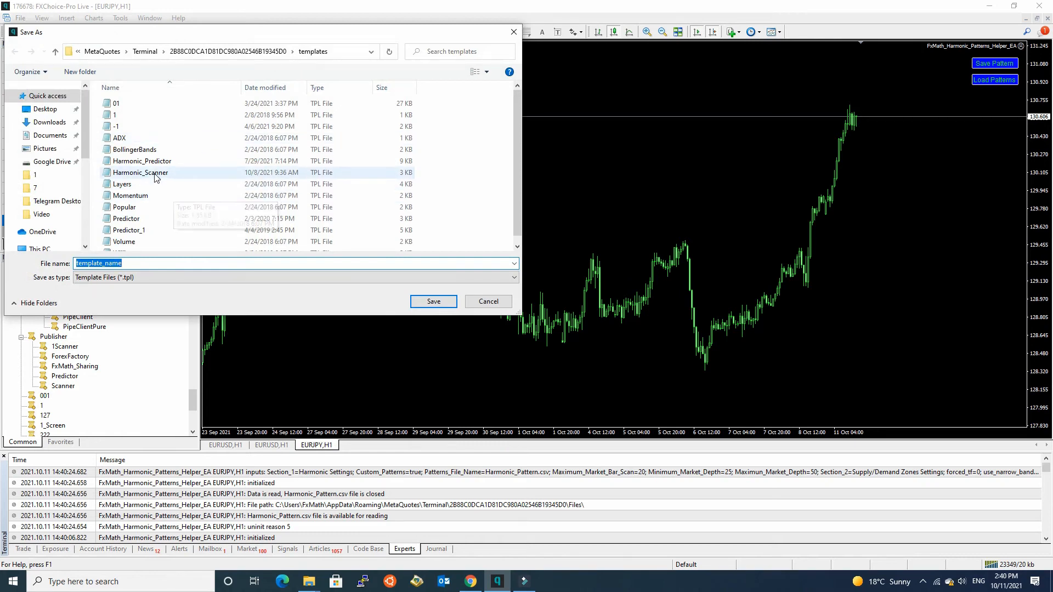
mouse_move(146, 178)
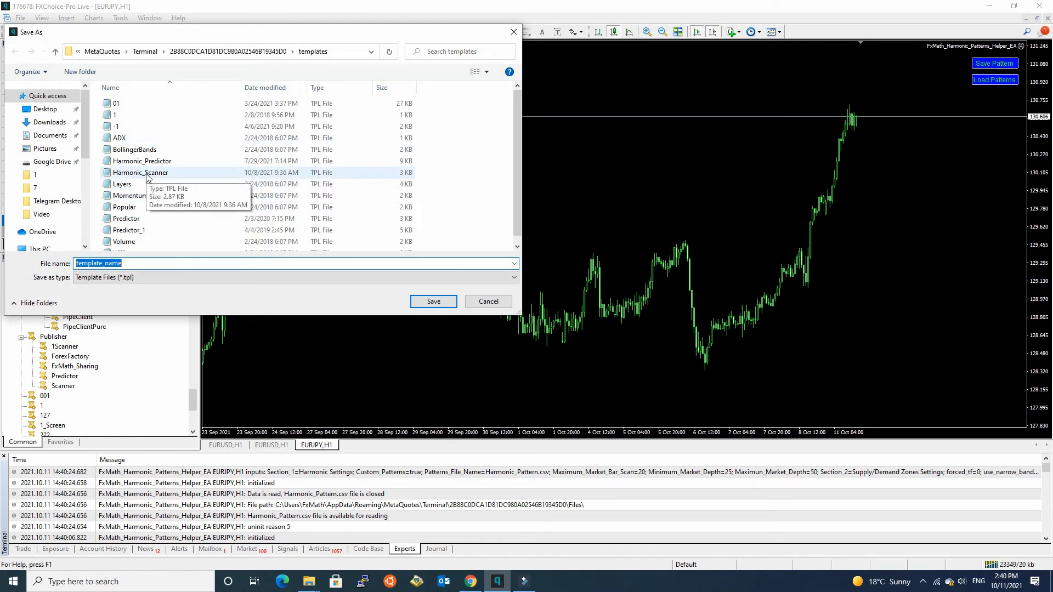
click(140, 172)
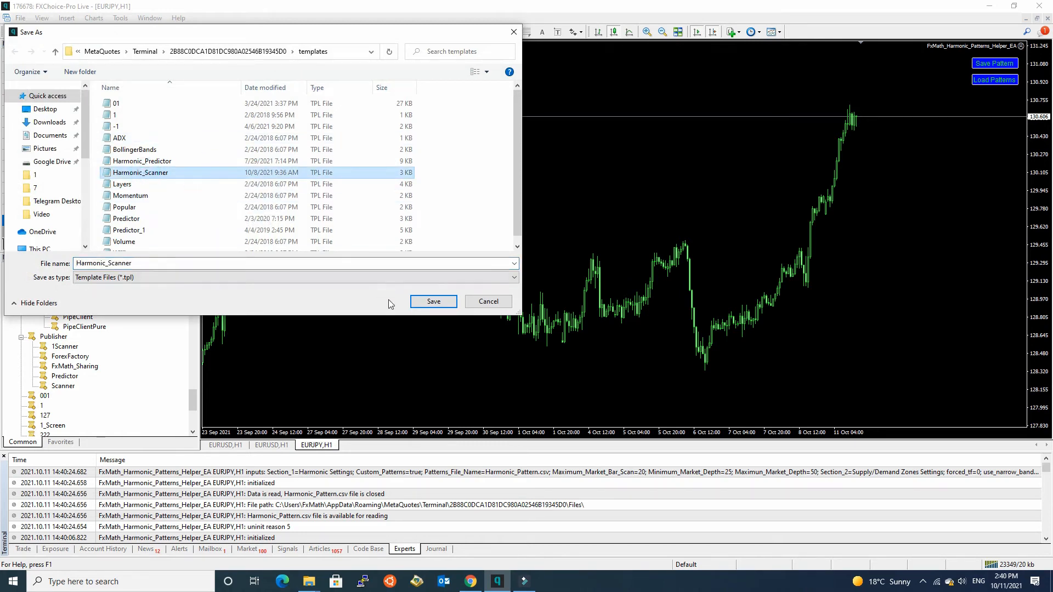
click(433, 301)
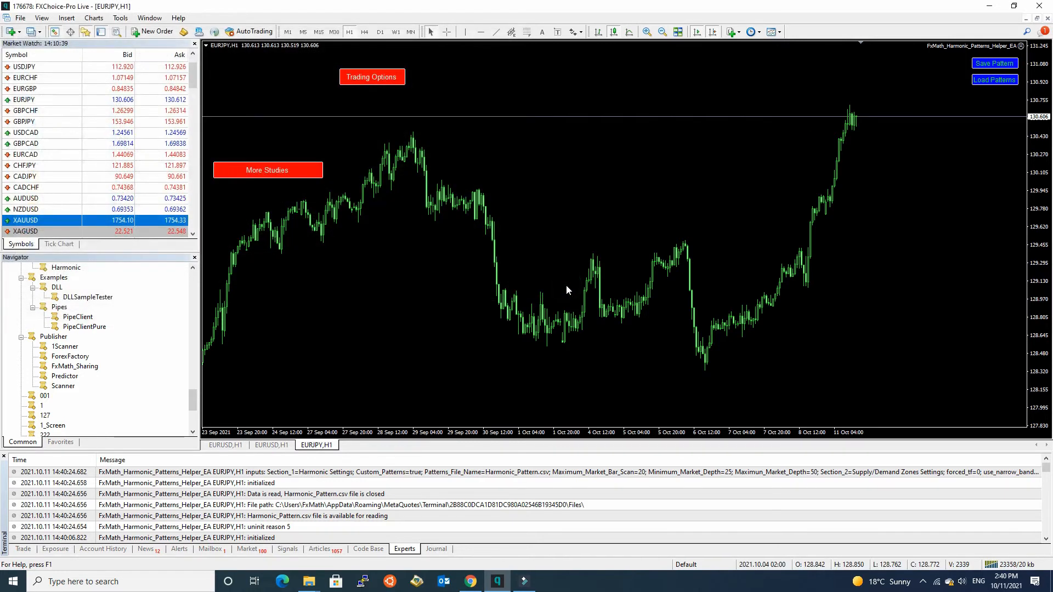
From the scanner chart, view the EURJPY Bearish Shark 2 pattern row as a new chart.
click(224, 445)
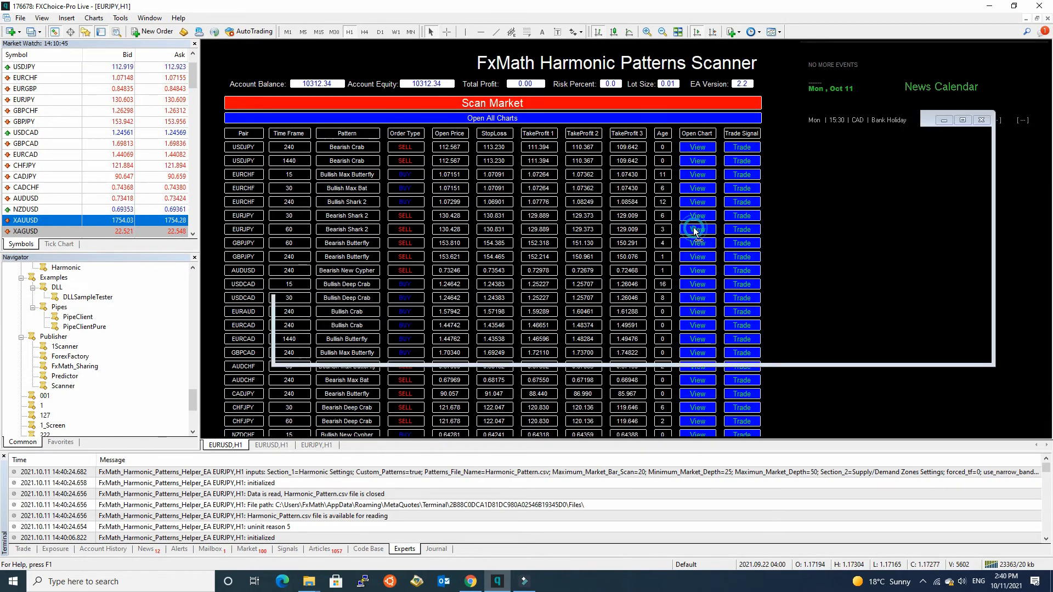
click(697, 229)
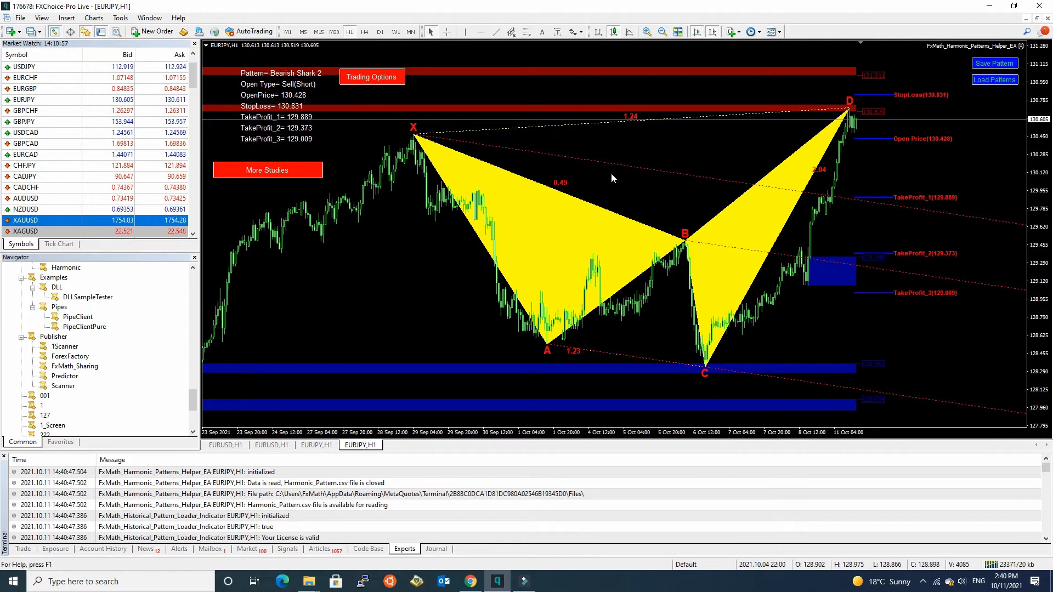
mouse_move(638, 175)
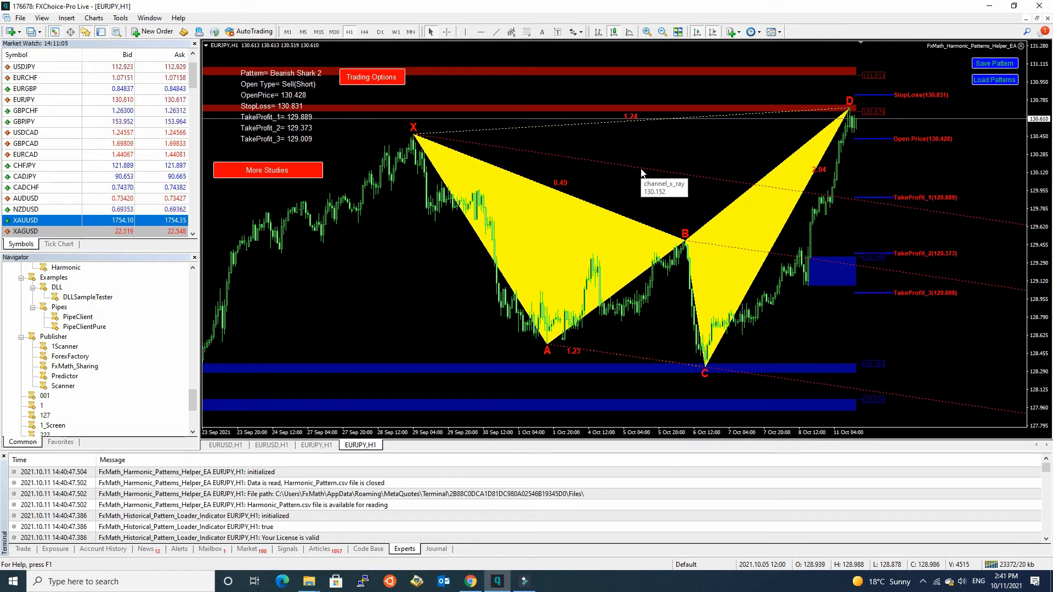
mouse_move(702, 125)
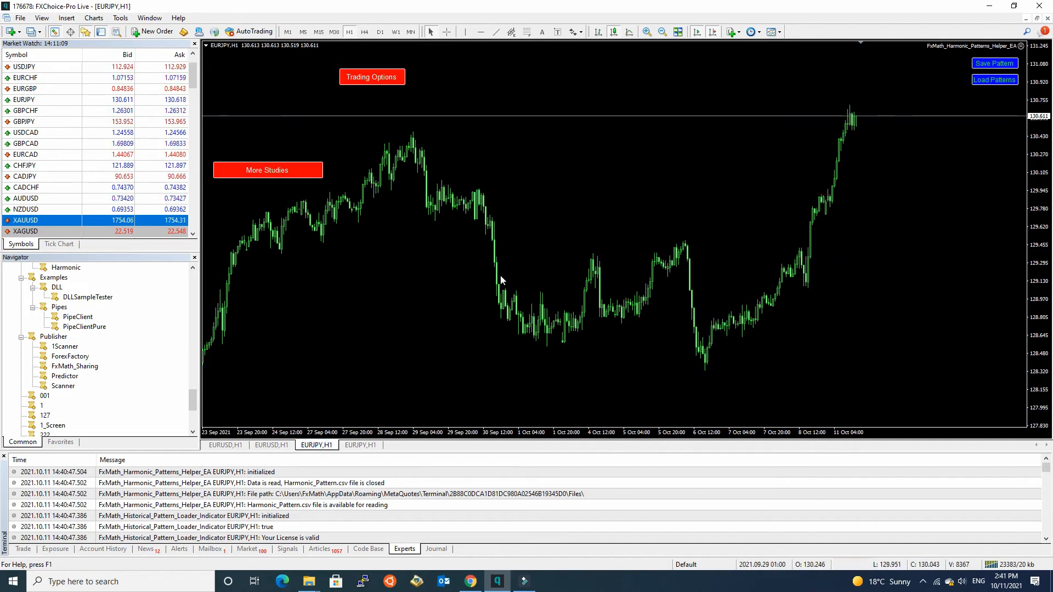
Drag FxMath_Harmonic_Patterns_Helper_EA onto the EURJPY chart, replacing the running expert.
click(772, 31)
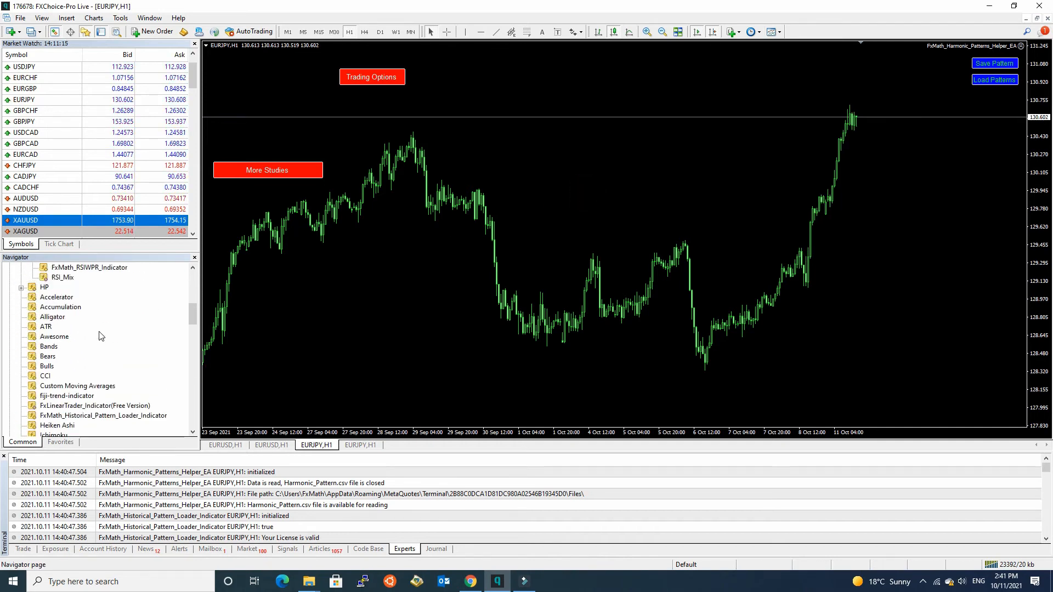
scroll(down, 3)
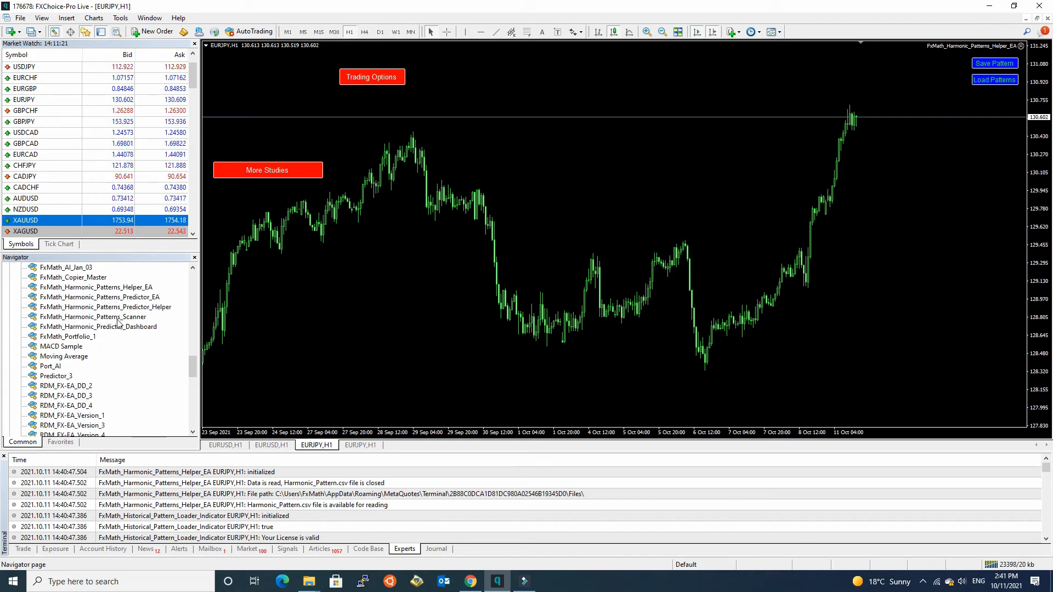
mouse_move(116, 315)
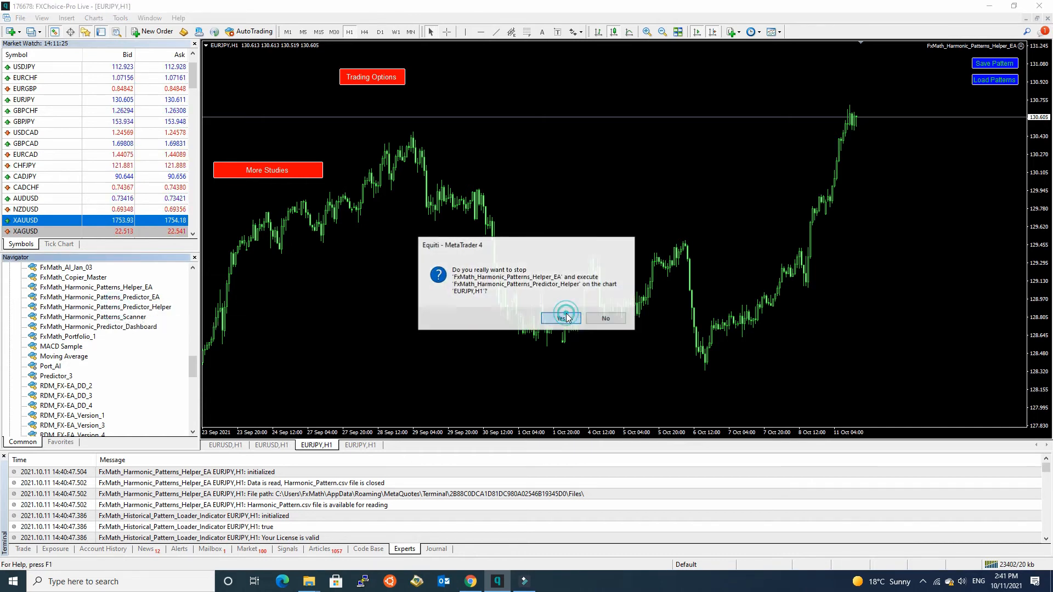
click(561, 318)
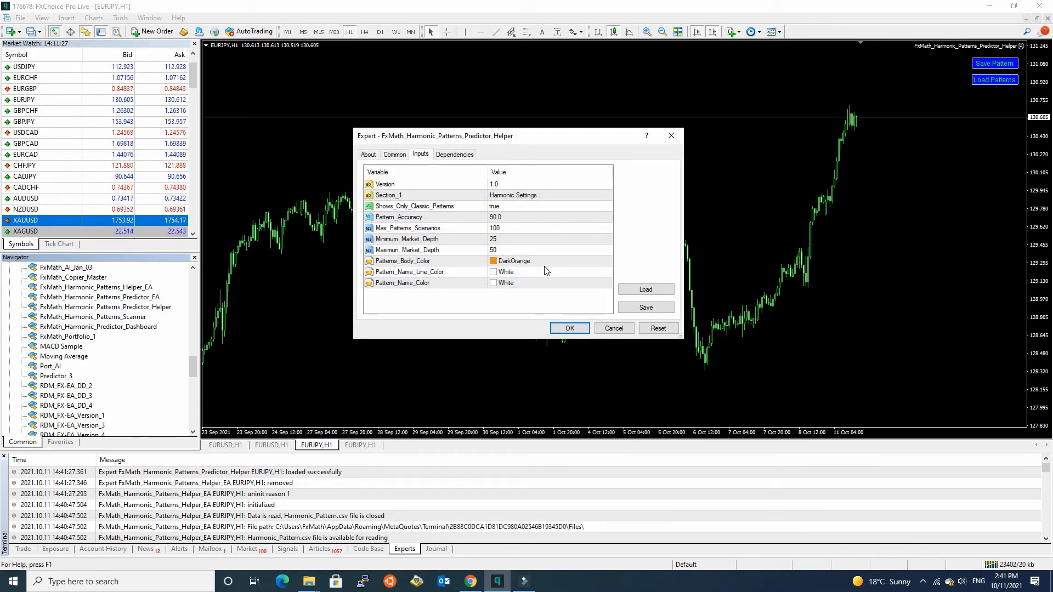
mouse_move(535, 266)
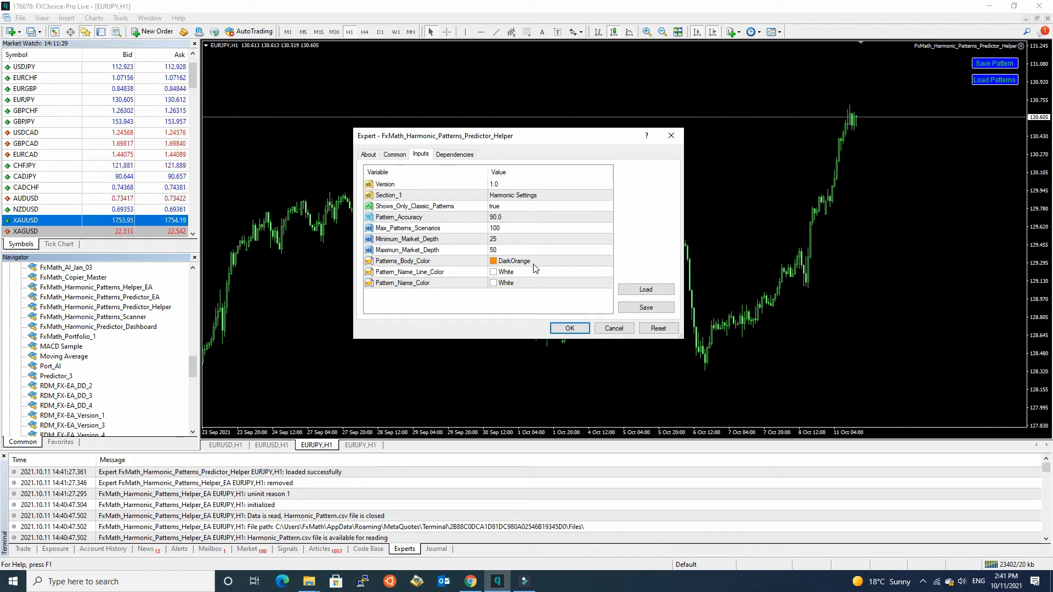
click(569, 327)
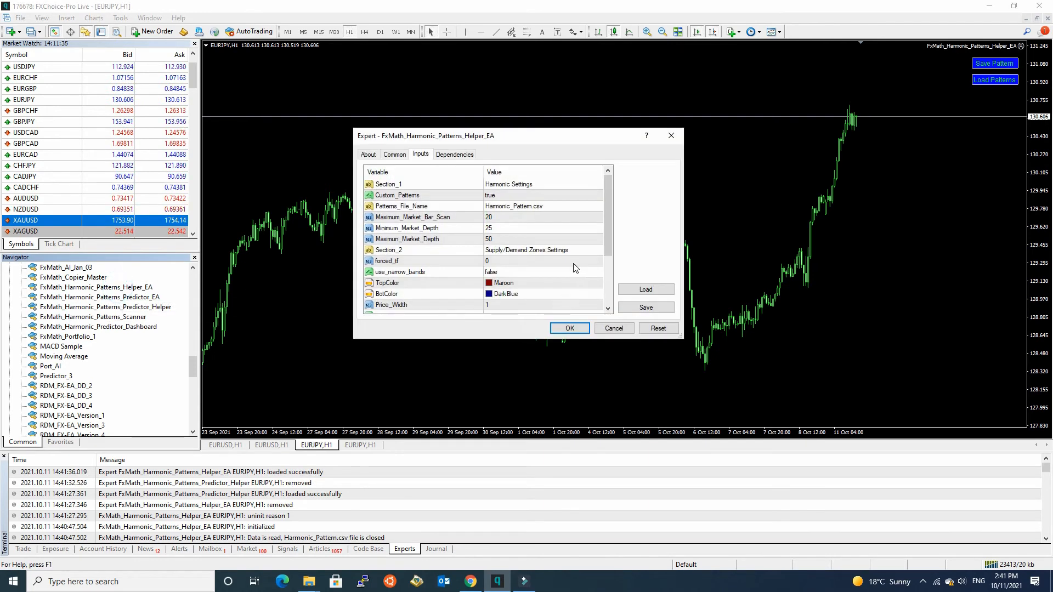
Under PRZ Settings set Rectangle color to DeepPink and apply, redrawing the zone in pink.
scroll(down, 3)
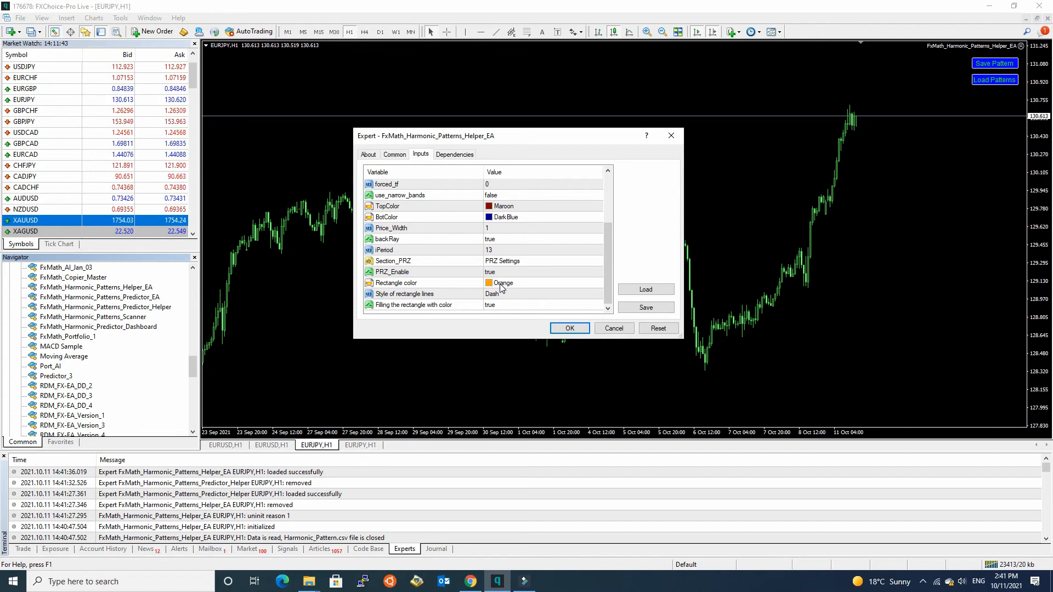
mouse_move(460, 298)
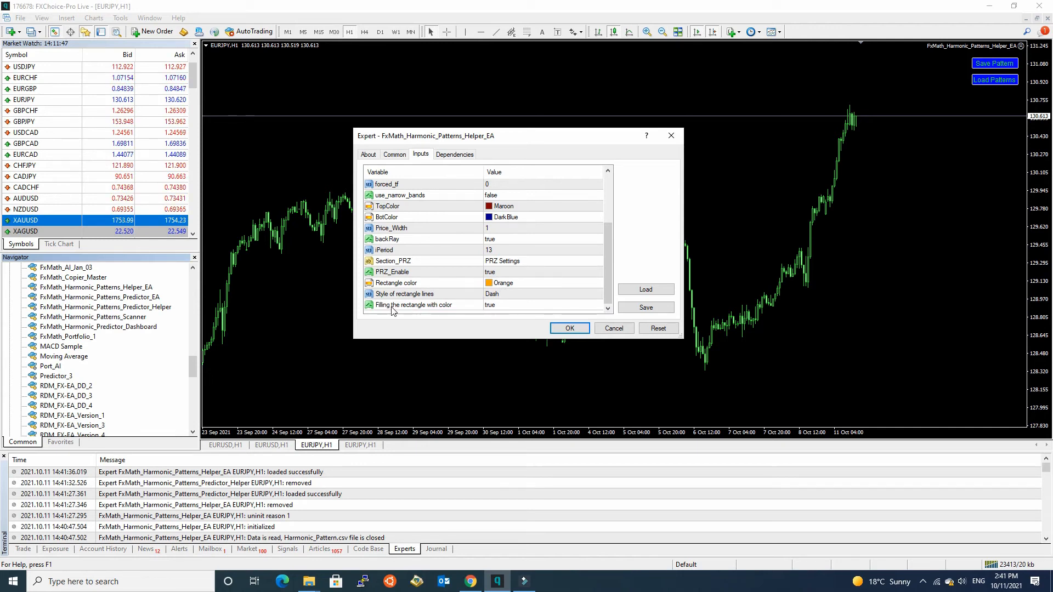
mouse_move(384, 312)
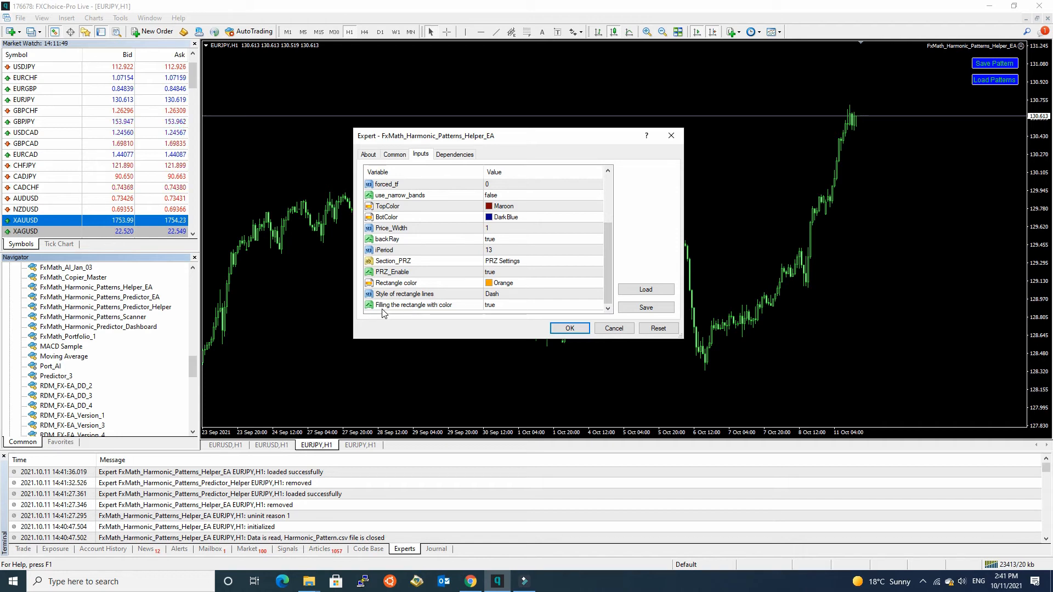
mouse_move(415, 310)
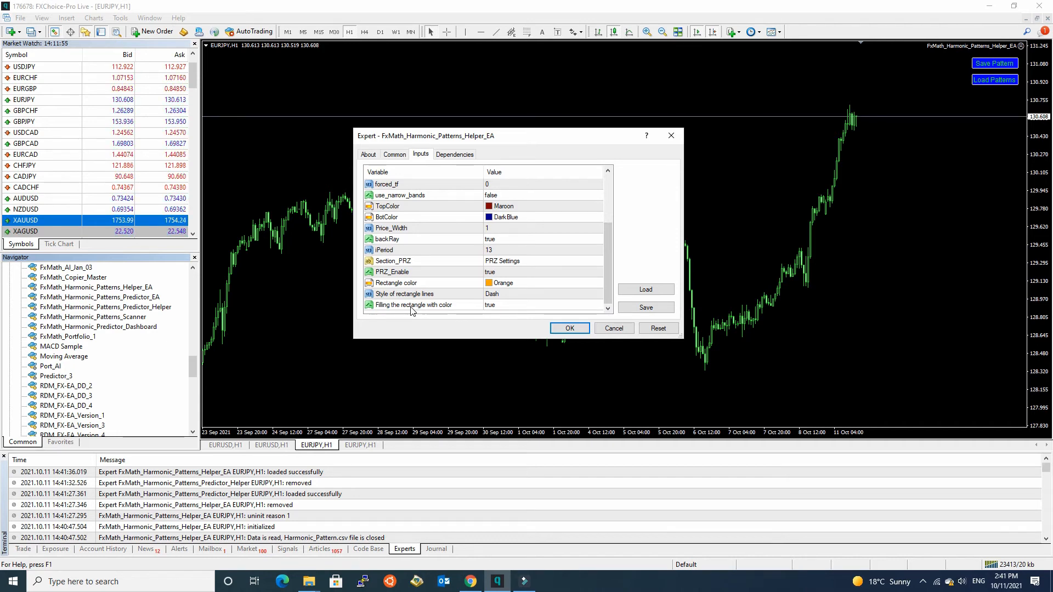
click(505, 283)
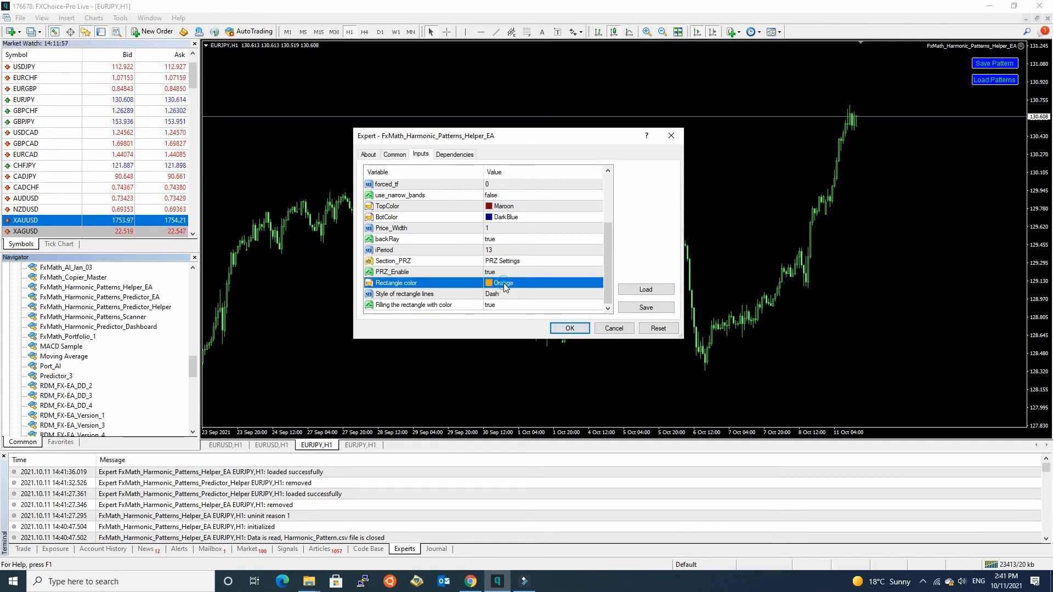
click(597, 283)
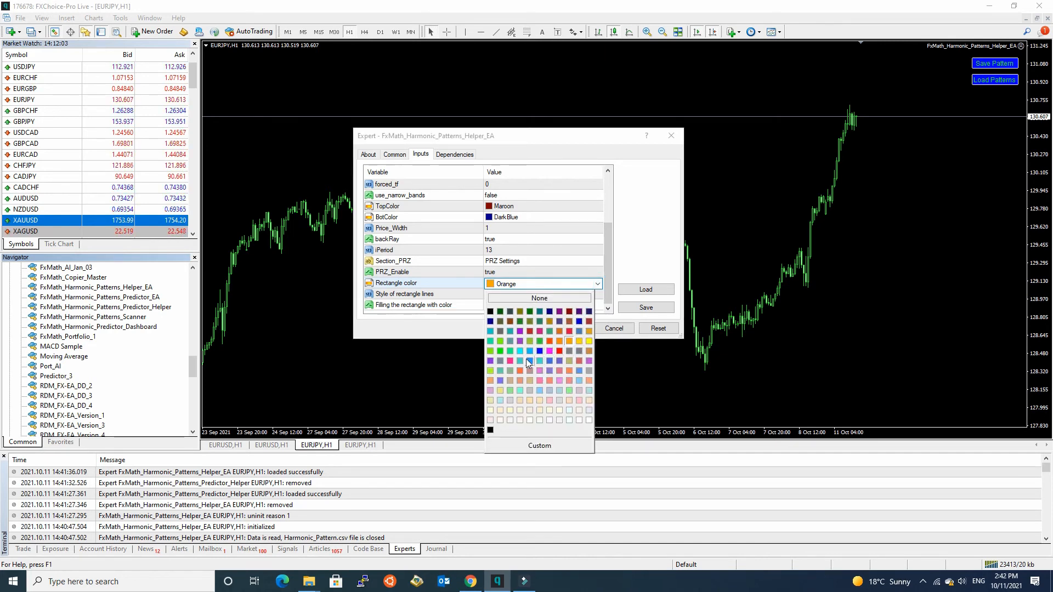
mouse_move(509, 361)
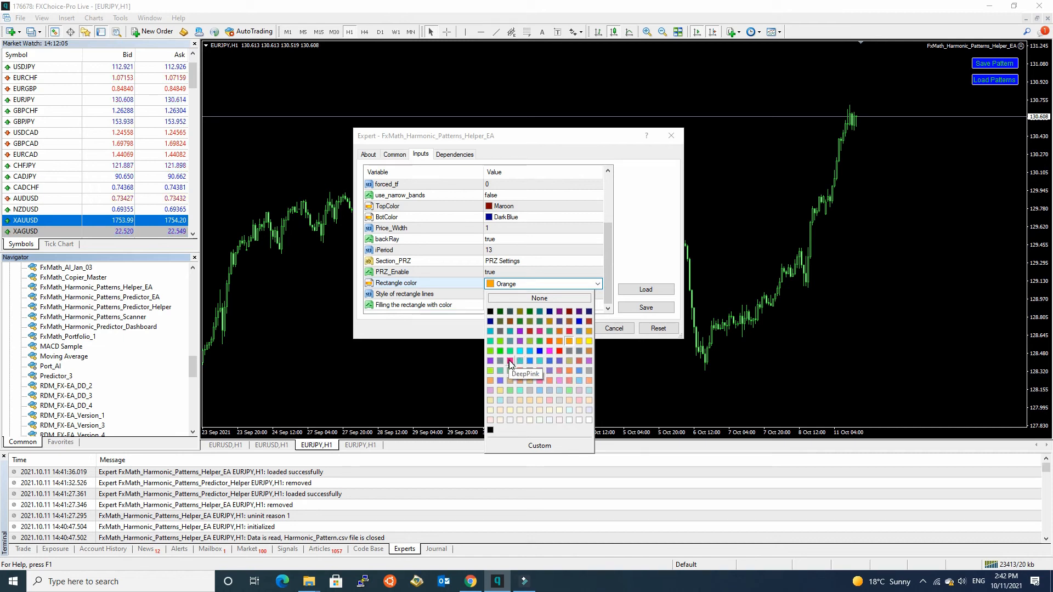
click(509, 360)
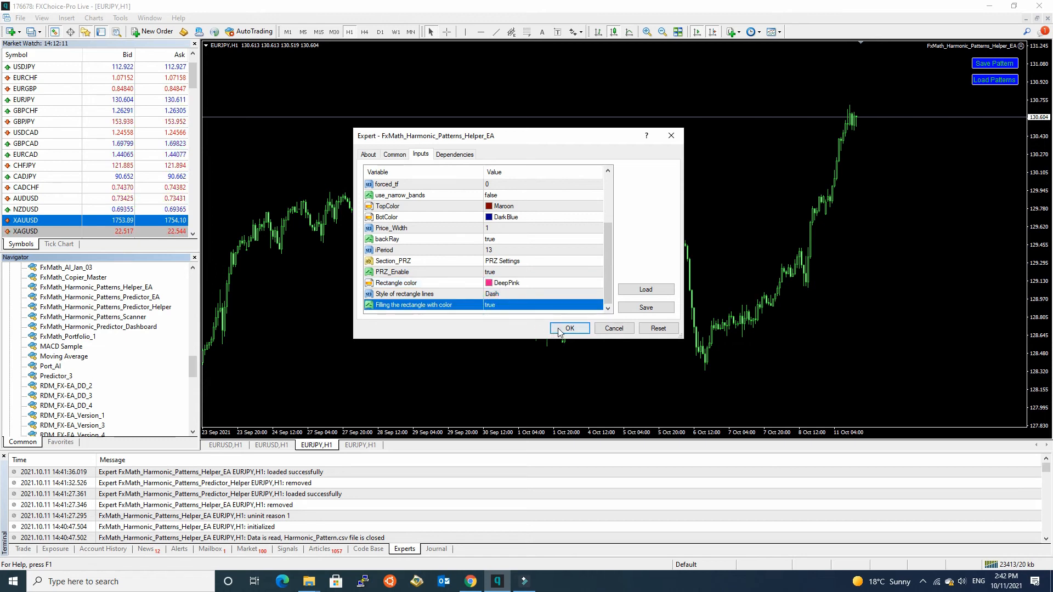
click(569, 328)
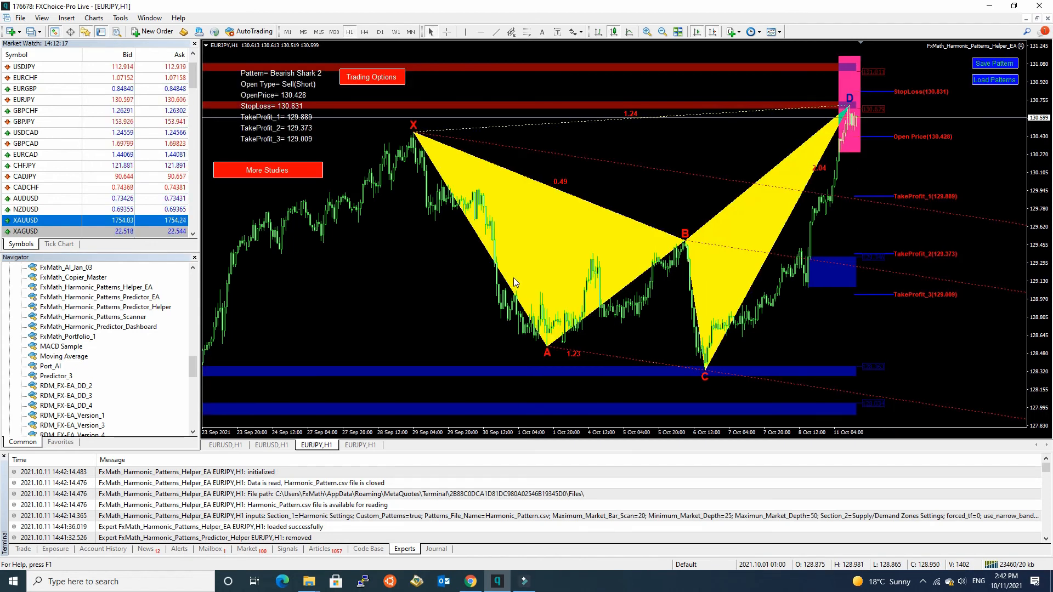
mouse_move(840, 83)
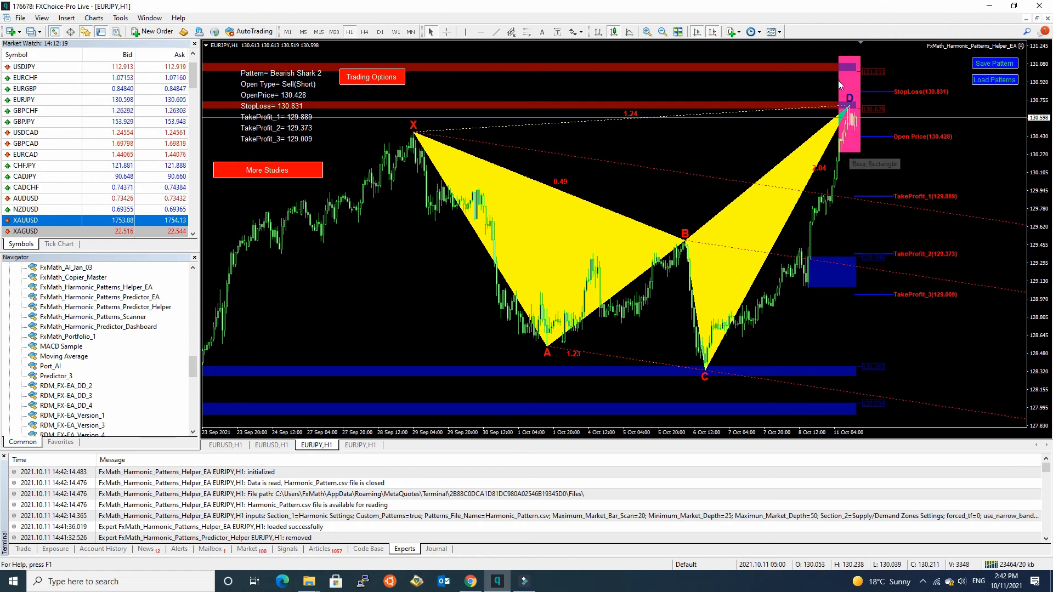
mouse_move(1033, 148)
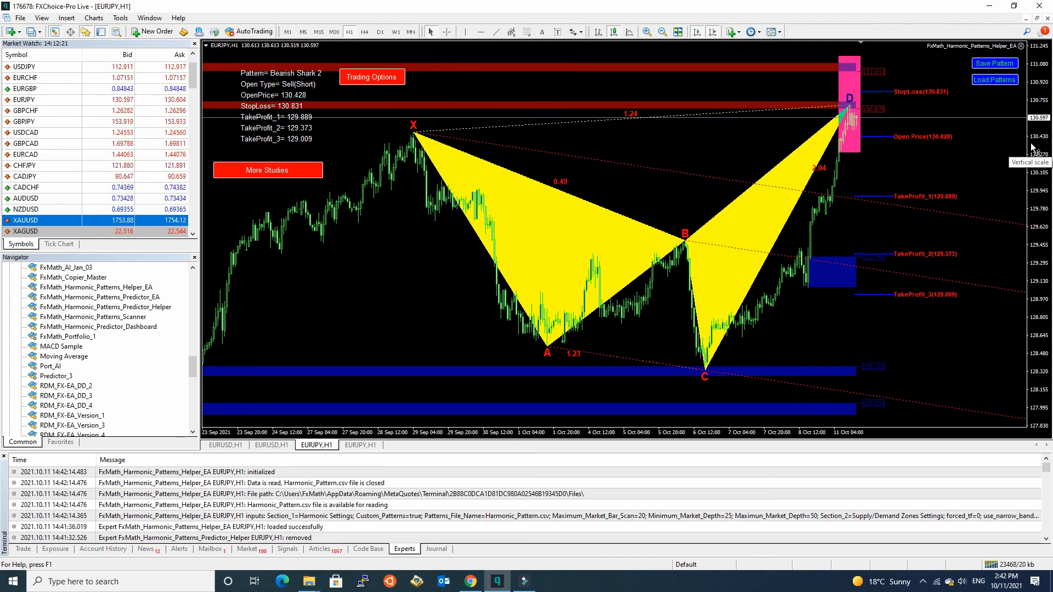
Bring up the Templates menu over the pink-zone EURJPY chart.
click(769, 31)
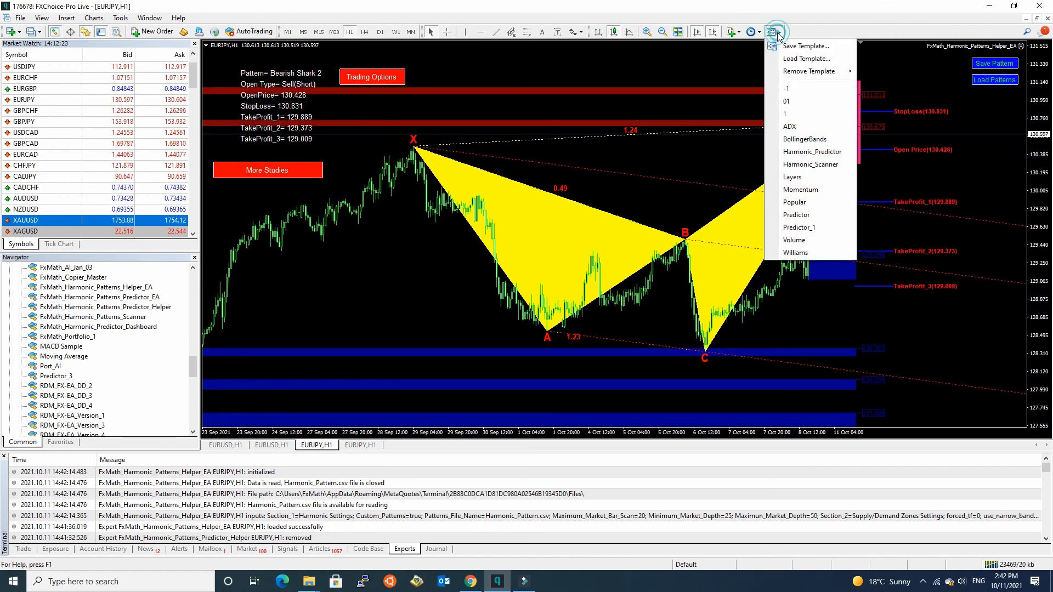
mouse_move(807, 46)
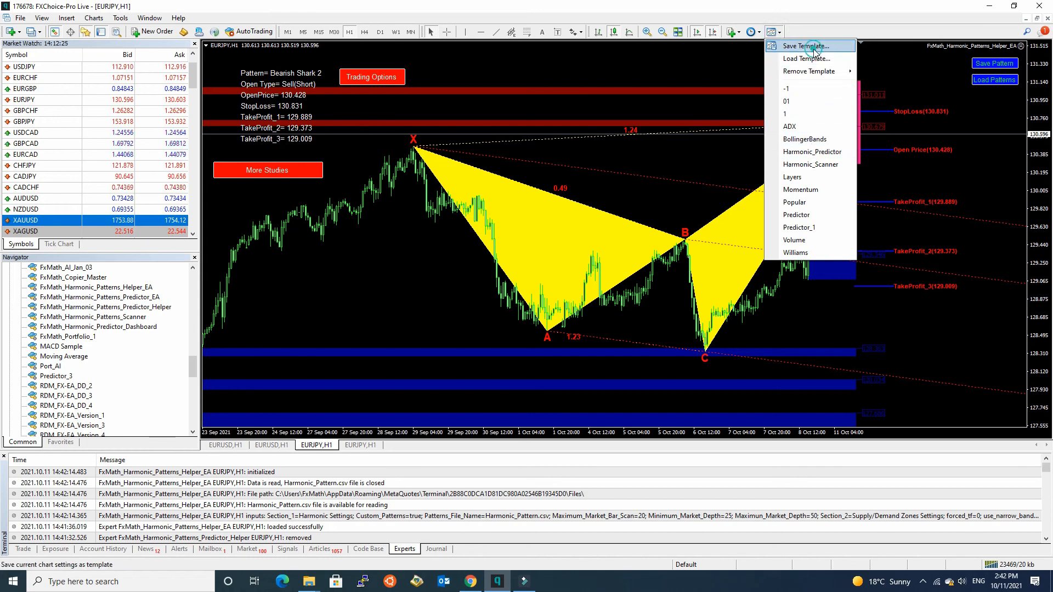
Save the DeepPink PRZ setup over the Harmonic_Scanner template via Save Template.
click(811, 46)
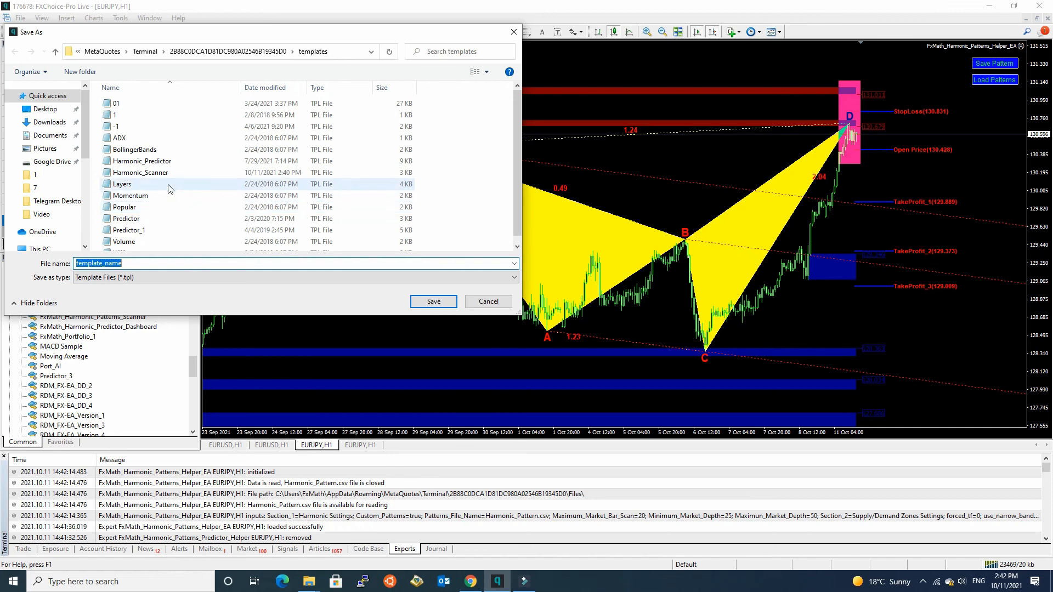
click(140, 172)
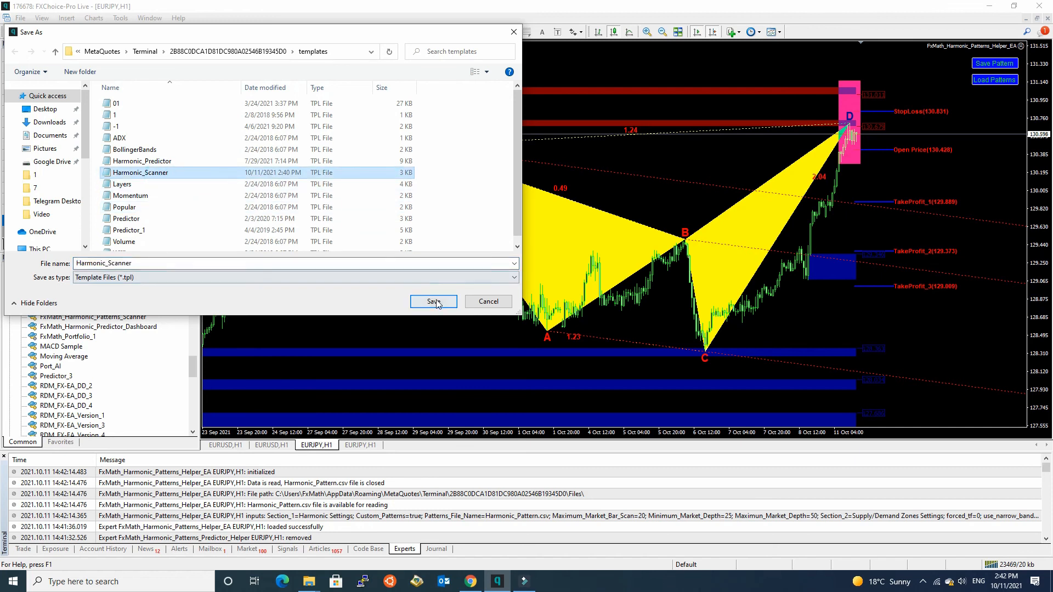
click(433, 300)
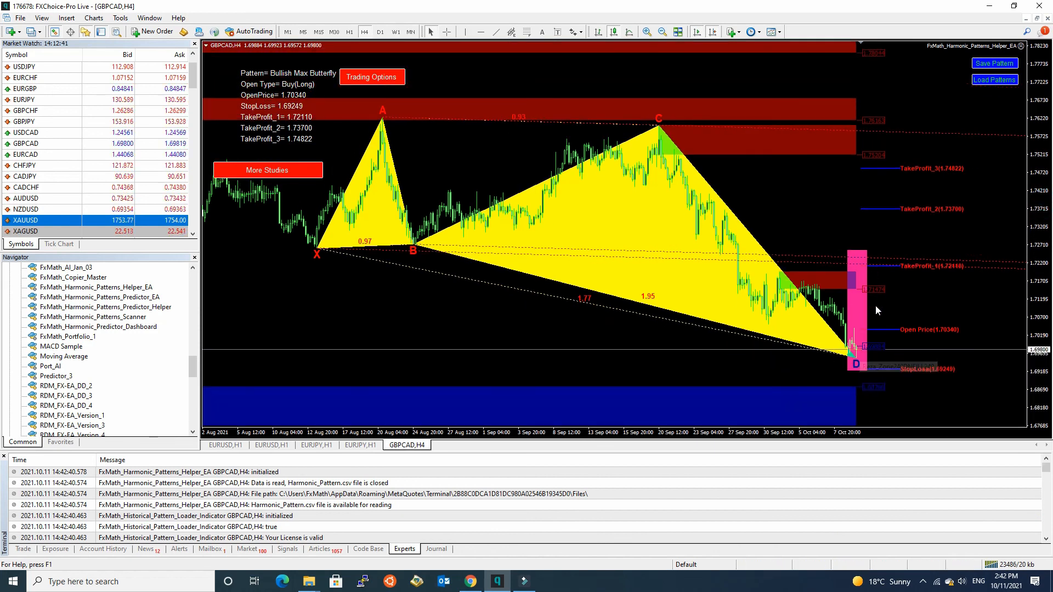
mouse_move(855, 334)
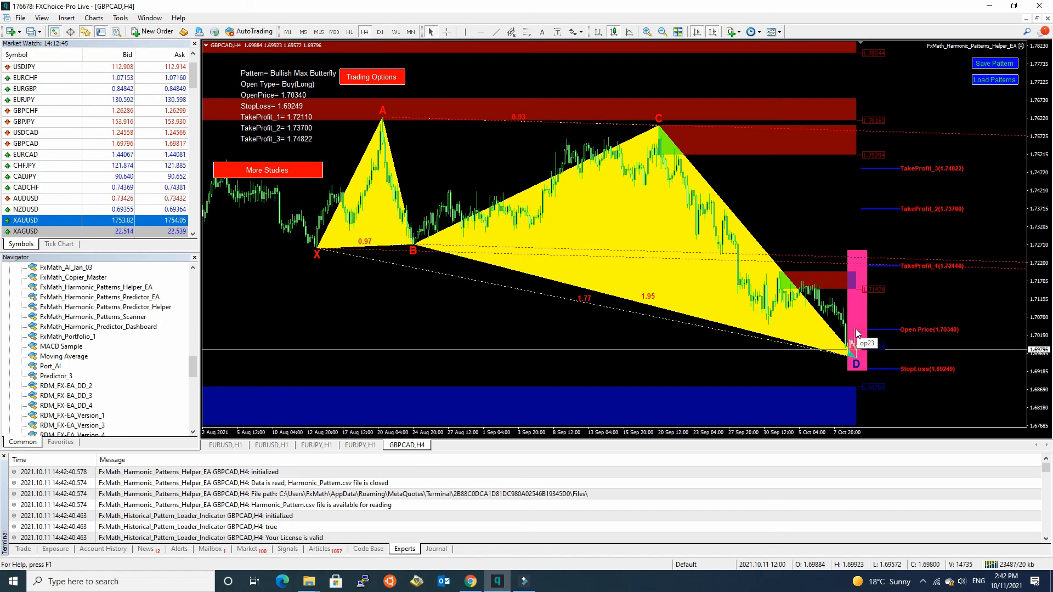
mouse_move(862, 325)
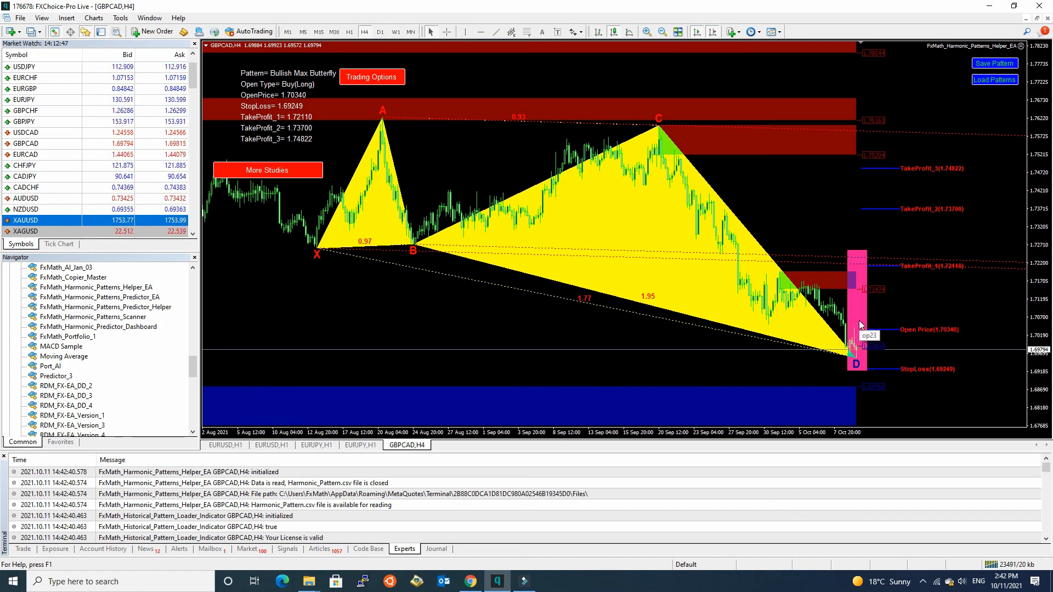